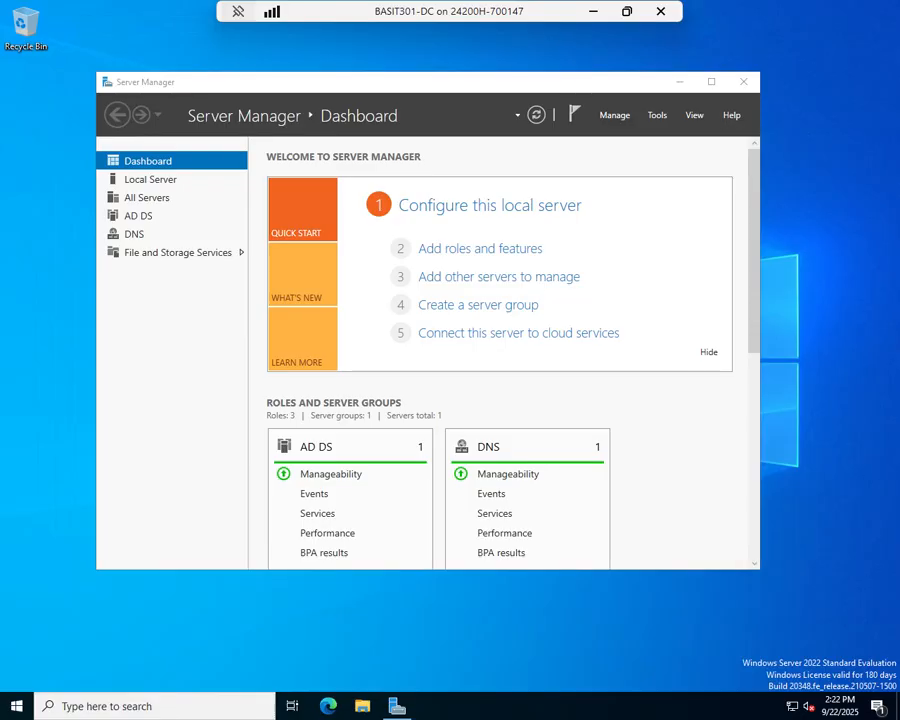
{"action": "mouse_move", "coordinate": [640, 152]}
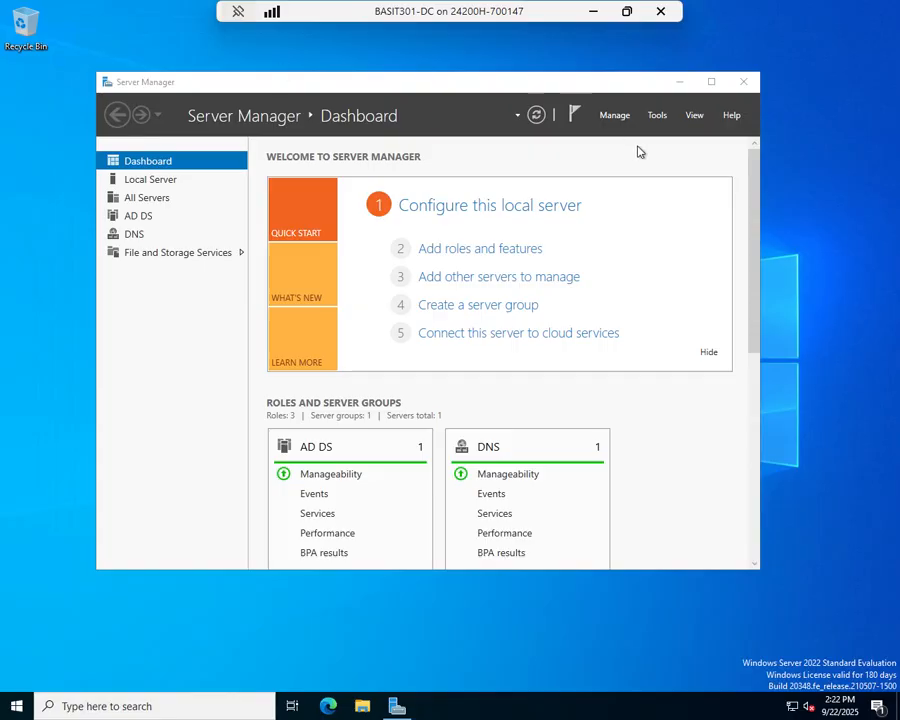
Launch Group Policy Management from Server Manager's Tools menu.
{"action": "left_click", "coordinate": [657, 114]}
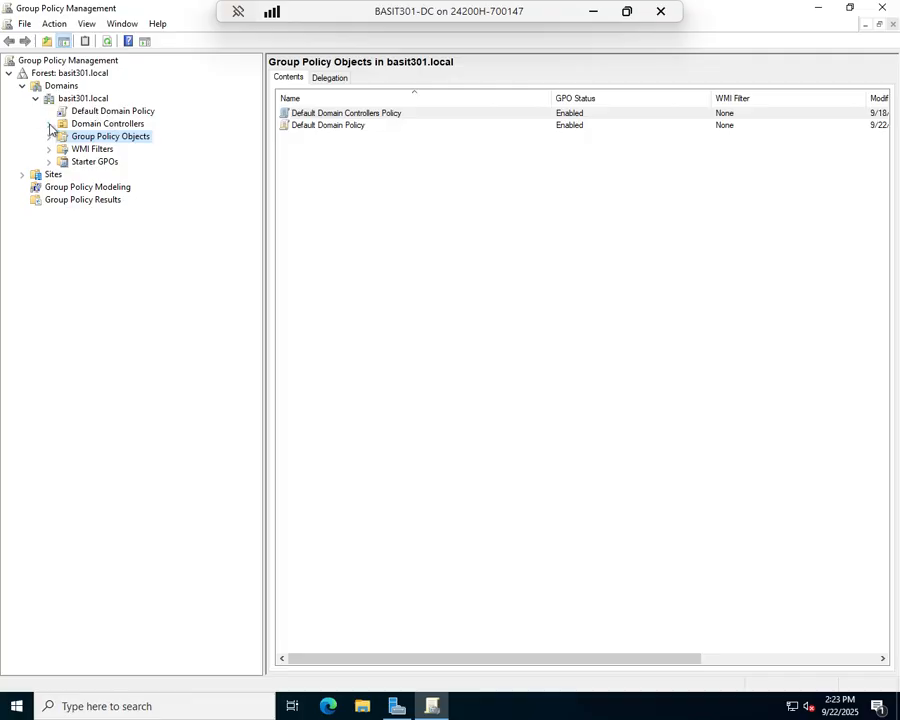
Expand Domain Controllers, then select and right-click the Default Domain Policy link, dismissing notices.
{"action": "left_click", "coordinate": [147, 136]}
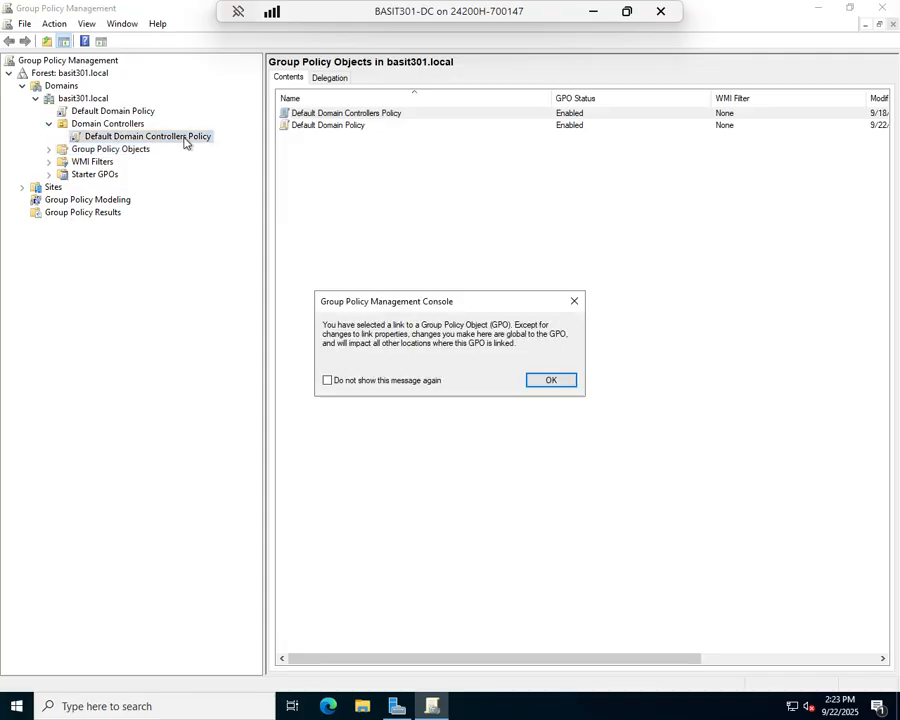
{"action": "left_click", "coordinate": [551, 380]}
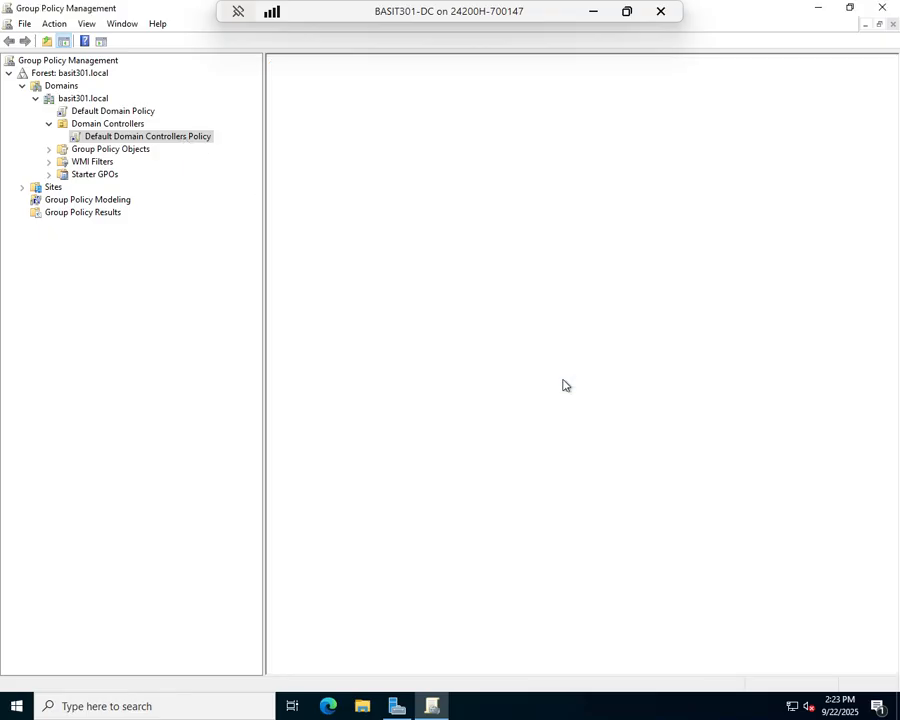
{"action": "left_click", "coordinate": [146, 135]}
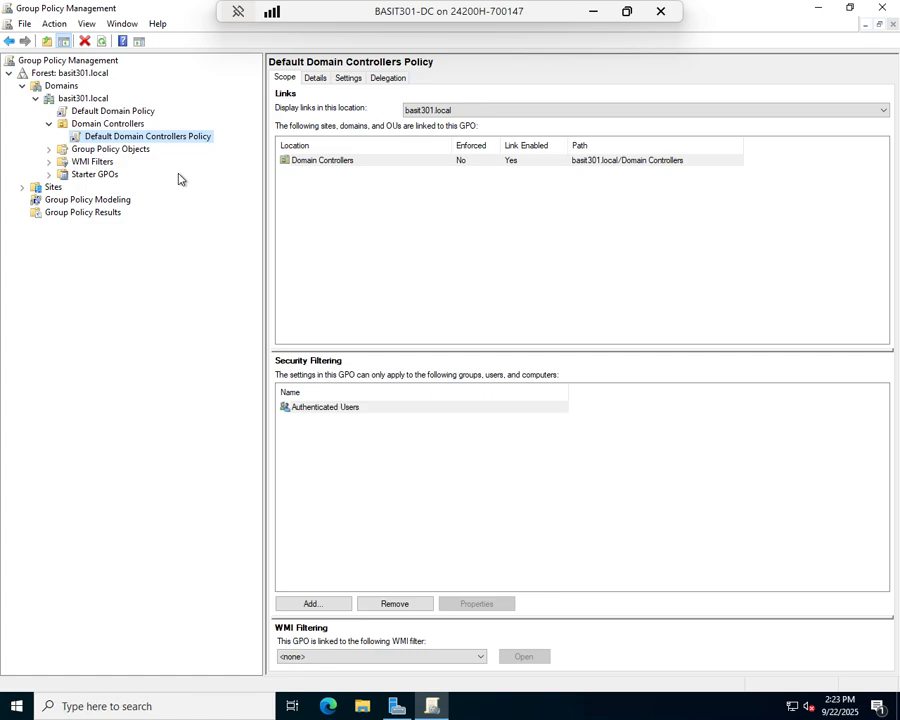
{"action": "mouse_move", "coordinate": [50, 85]}
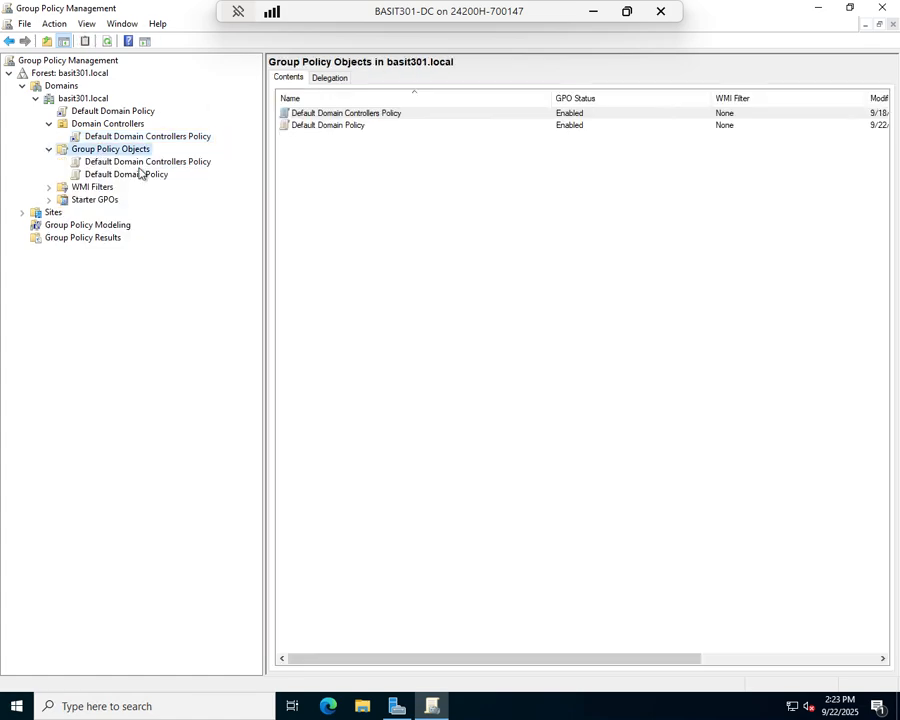
{"action": "left_click", "coordinate": [112, 111]}
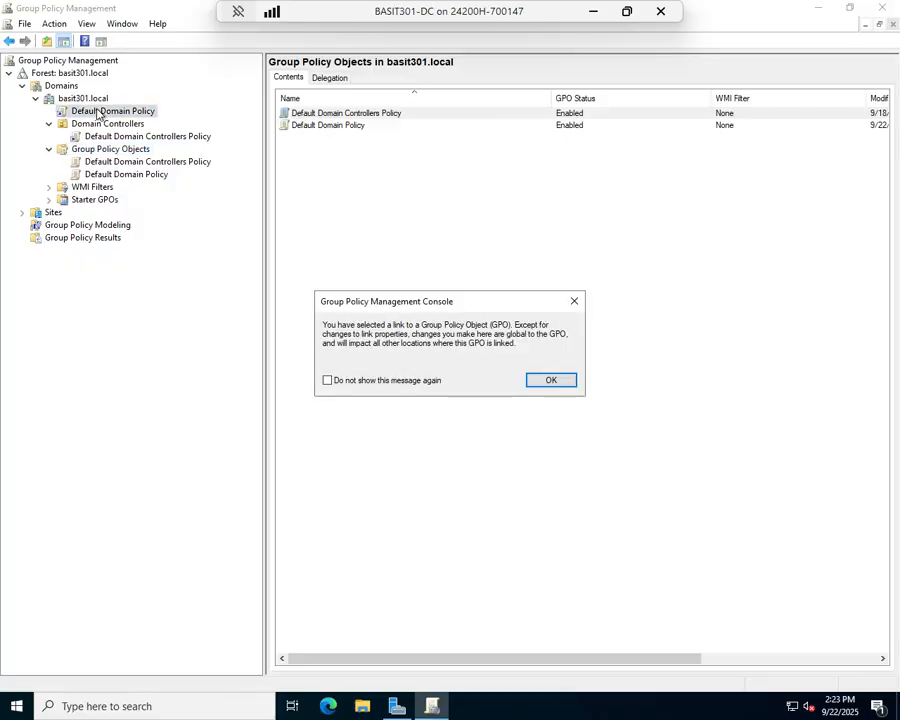
{"action": "left_click", "coordinate": [551, 380]}
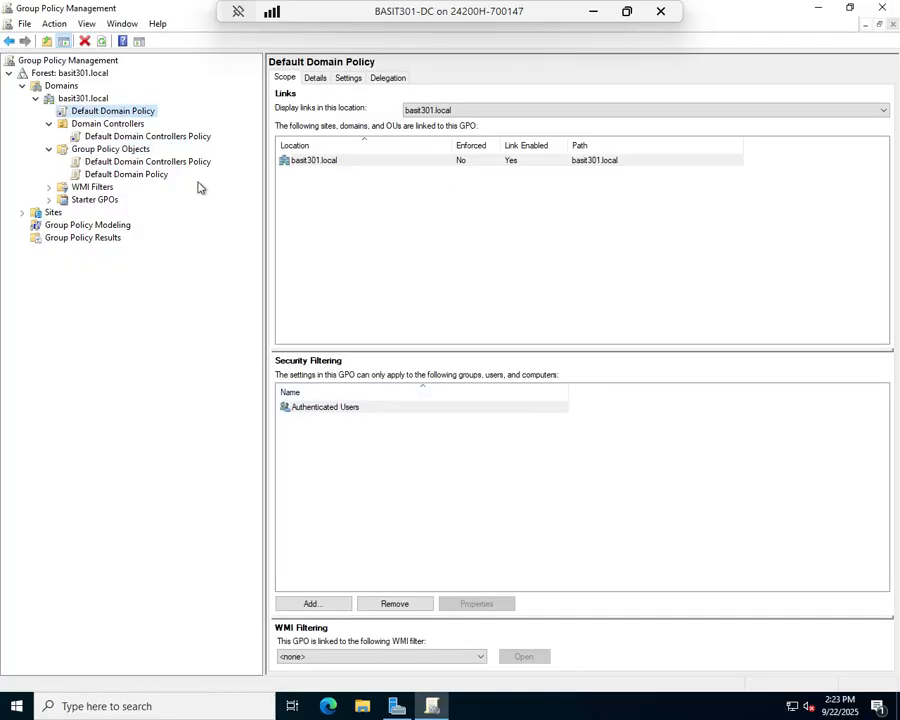
{"action": "right_click", "coordinate": [112, 110]}
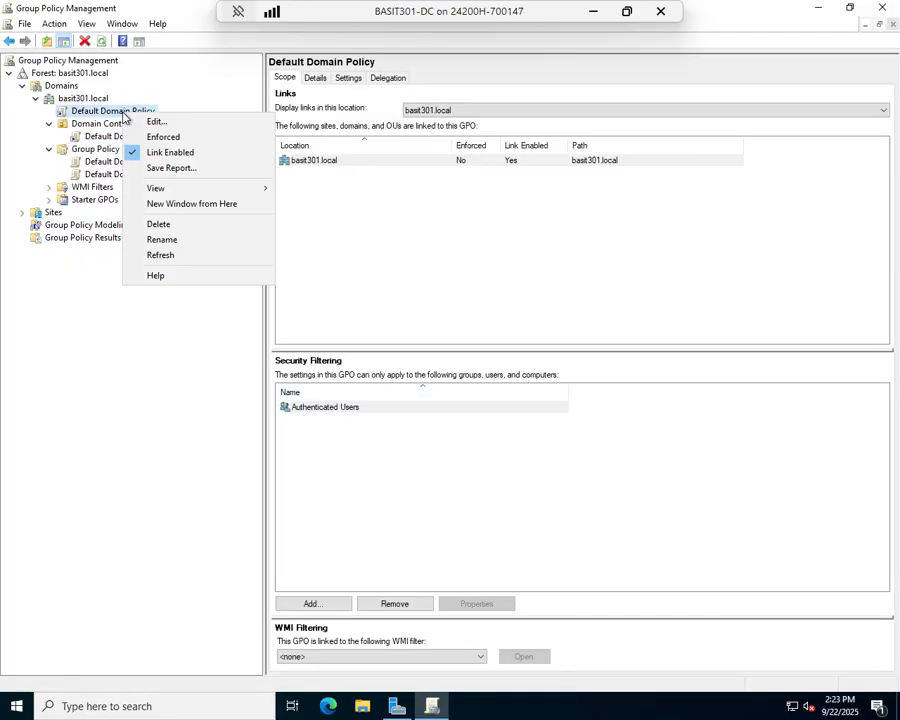
Edit Default Domain Policy, maximize the editor, and select Computer Configuration's Security Settings.
{"action": "left_click", "coordinate": [156, 121]}
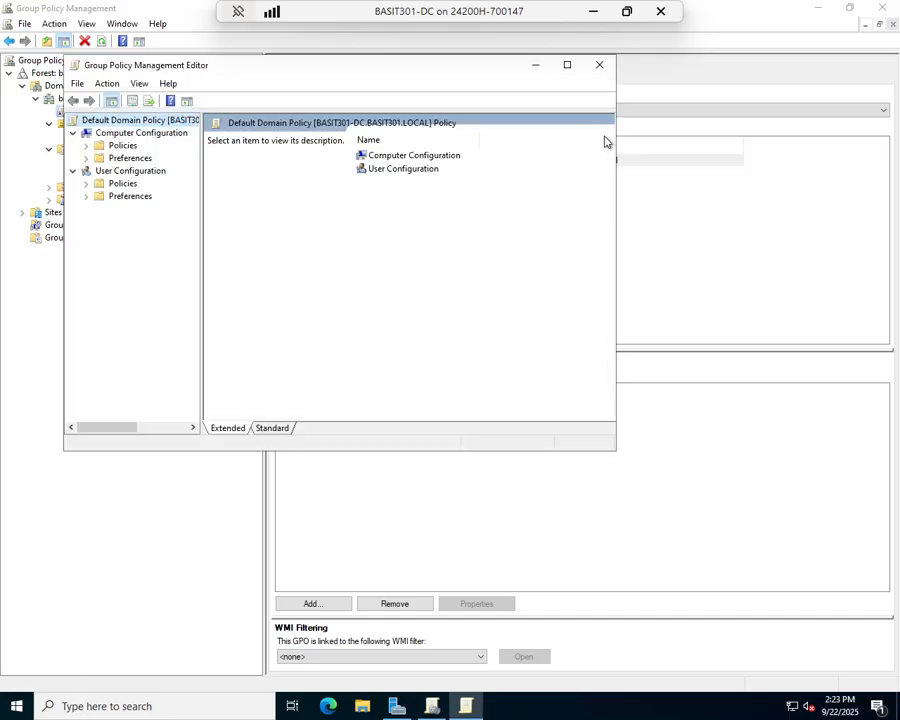
{"action": "left_click", "coordinate": [567, 64]}
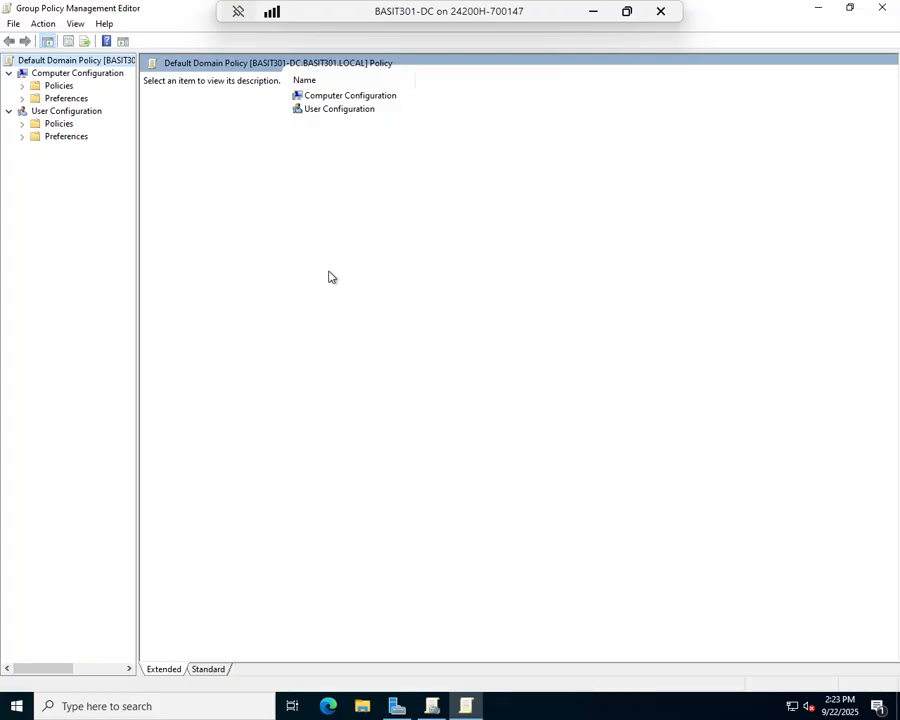
{"action": "mouse_move", "coordinate": [75, 94]}
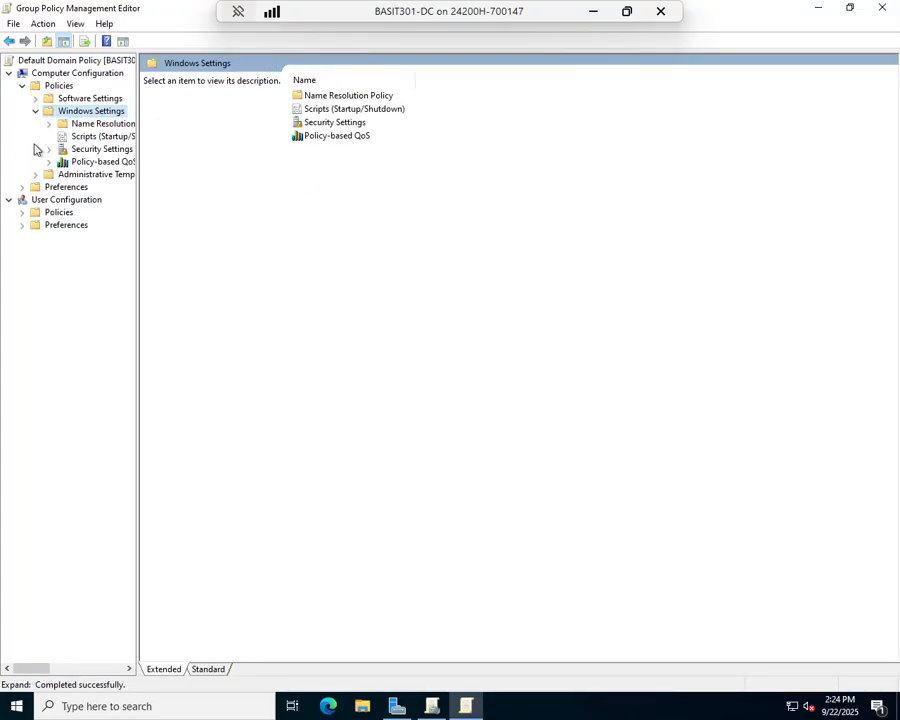
{"action": "left_click", "coordinate": [102, 148]}
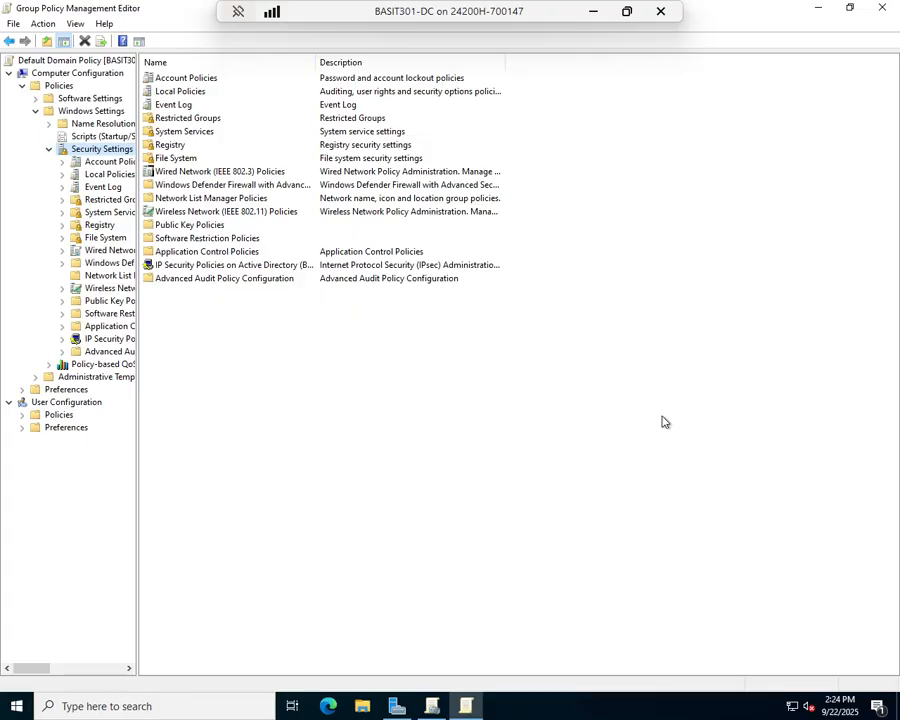
{"action": "mouse_move", "coordinate": [247, 117]}
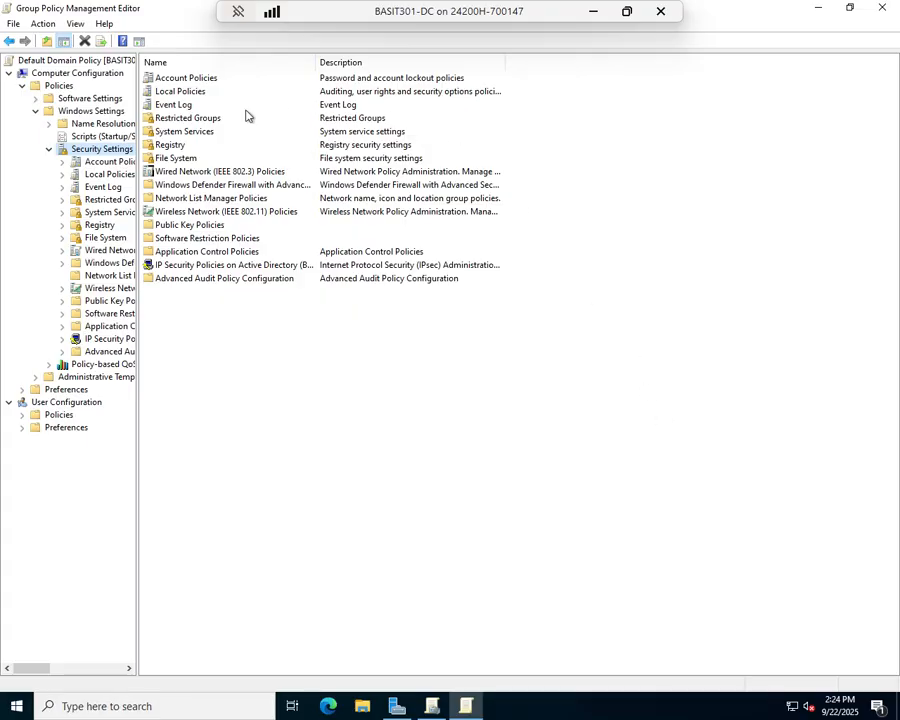
{"action": "left_click", "coordinate": [185, 77]}
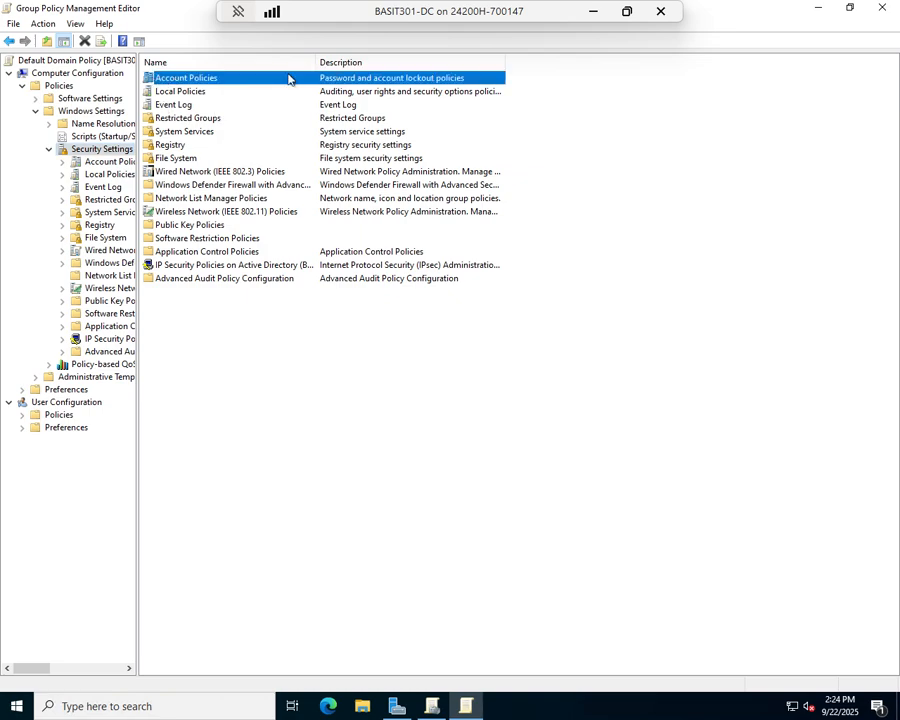
{"action": "mouse_move", "coordinate": [307, 238]}
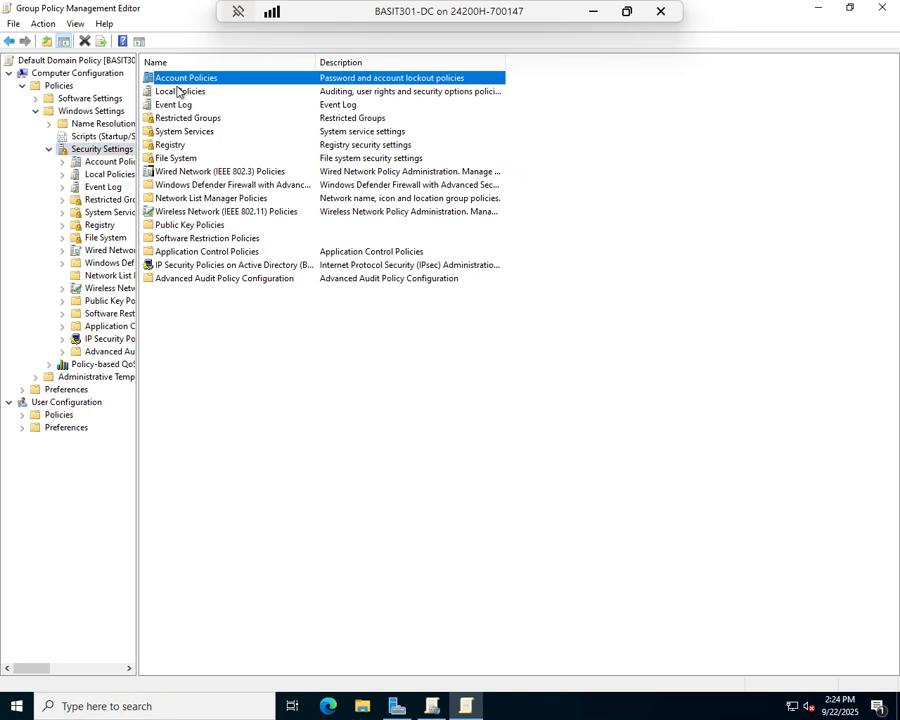
{"action": "left_click", "coordinate": [181, 91]}
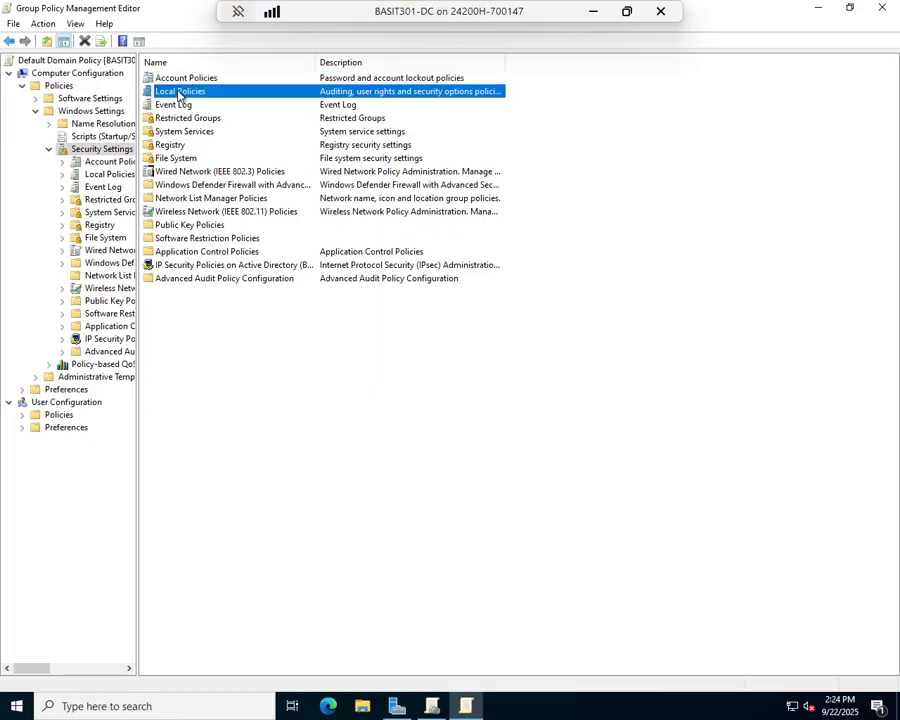
Open Local Policies > User Rights Assignment and highlight Allow log on through Remote Desktop Services.
{"action": "double_click", "coordinate": [180, 91]}
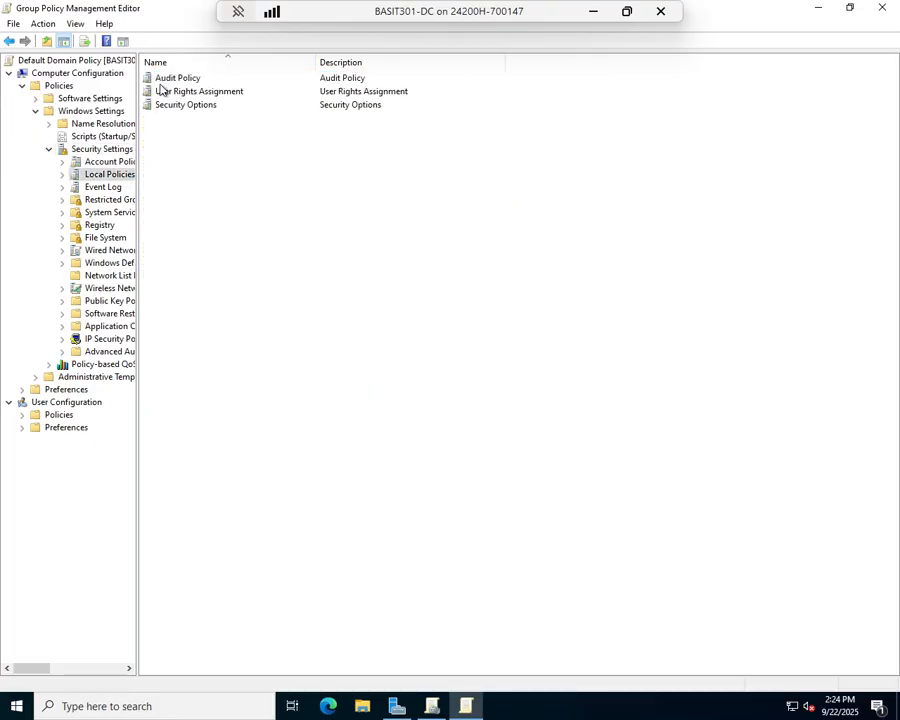
{"action": "mouse_move", "coordinate": [237, 110]}
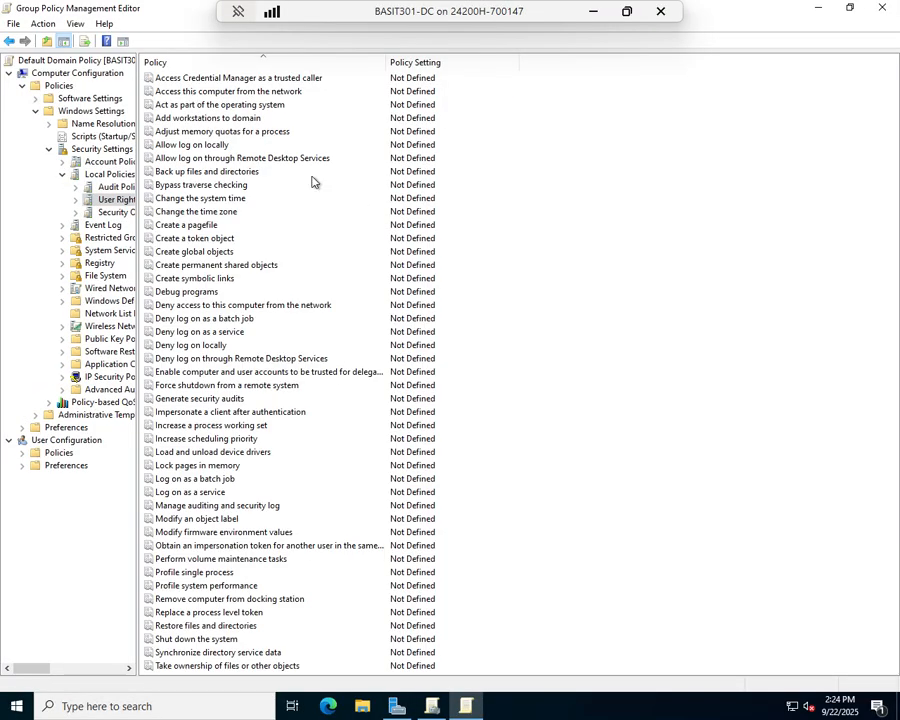
{"action": "mouse_move", "coordinate": [323, 424]}
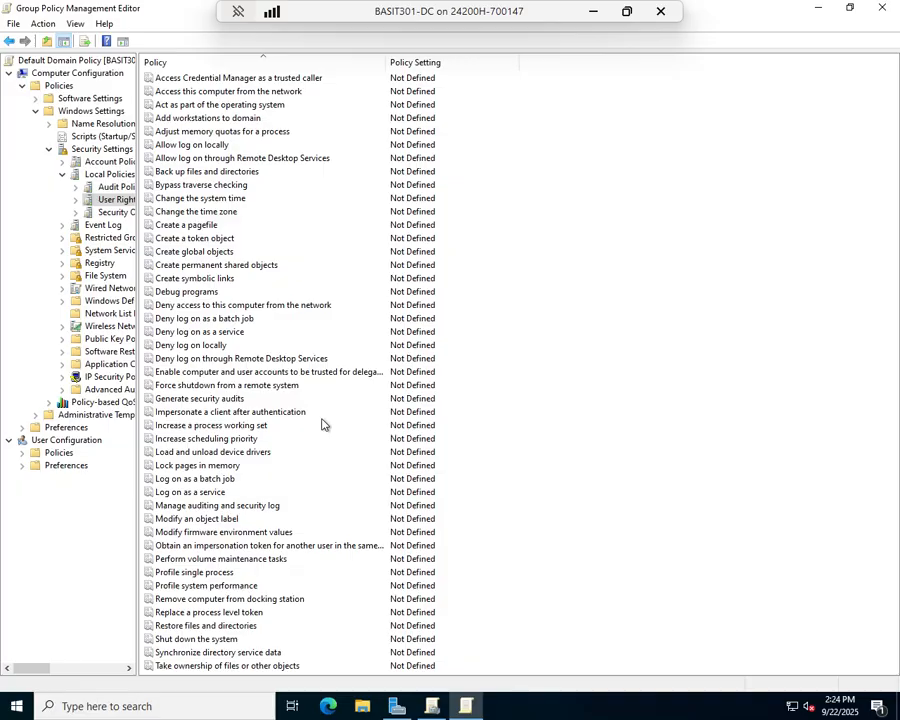
{"action": "mouse_move", "coordinate": [260, 370]}
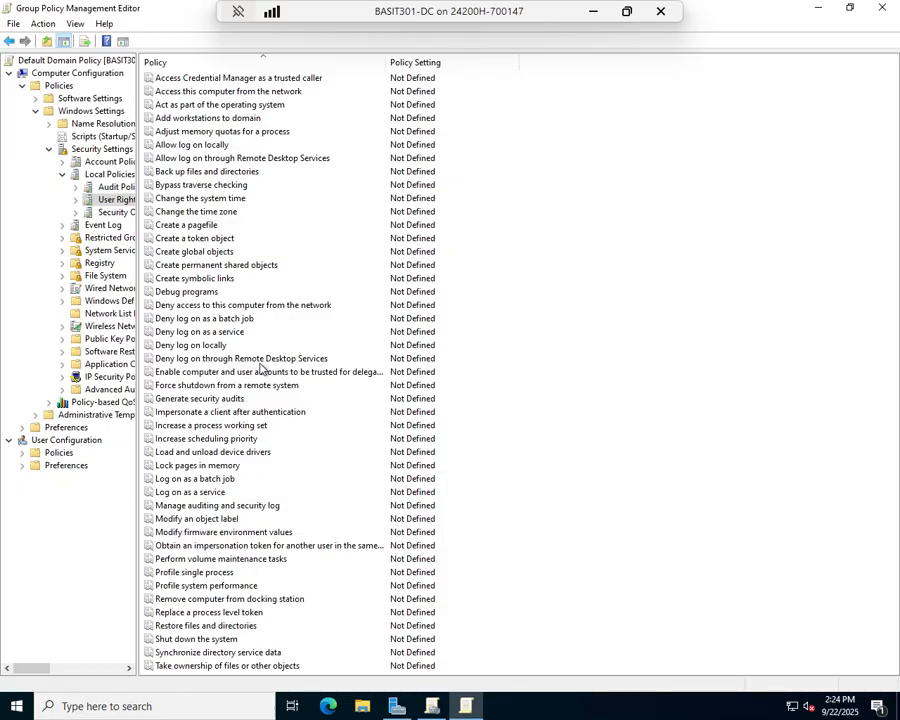
{"action": "left_click", "coordinate": [191, 144]}
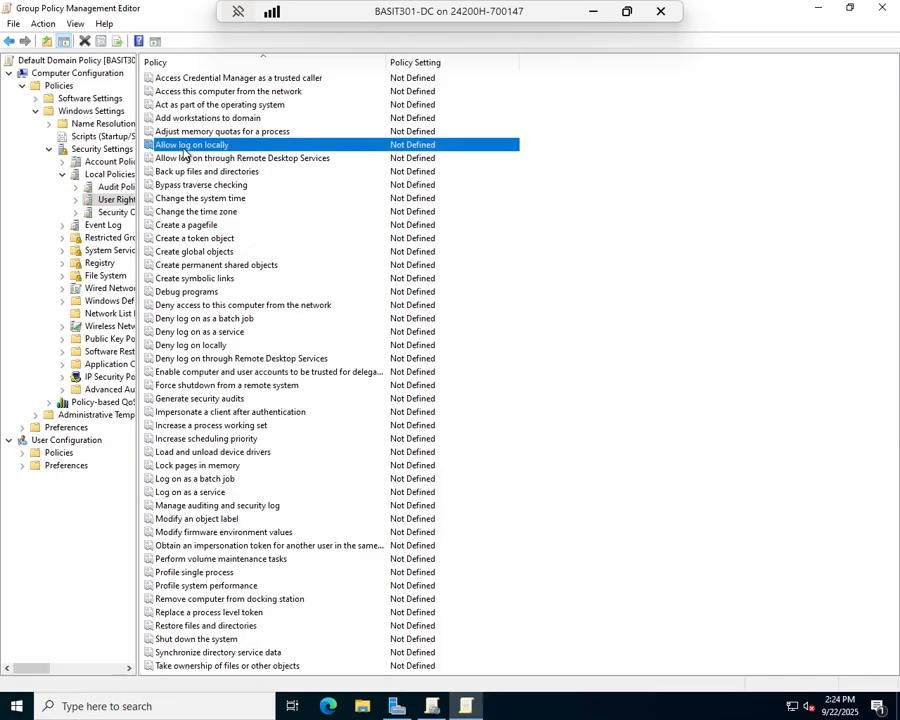
{"action": "mouse_move", "coordinate": [241, 168]}
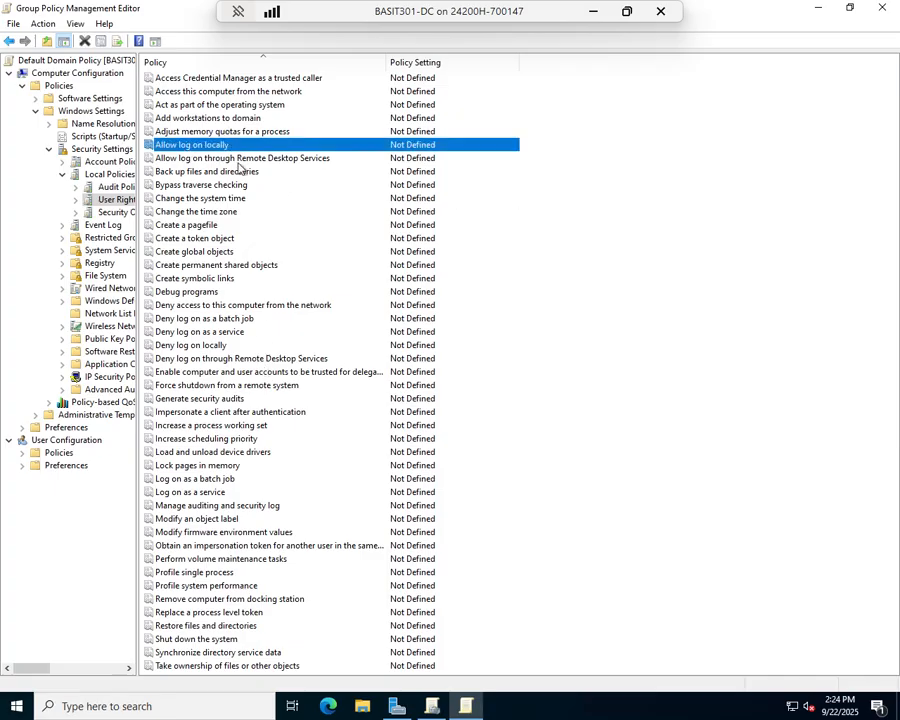
{"action": "left_click", "coordinate": [243, 157]}
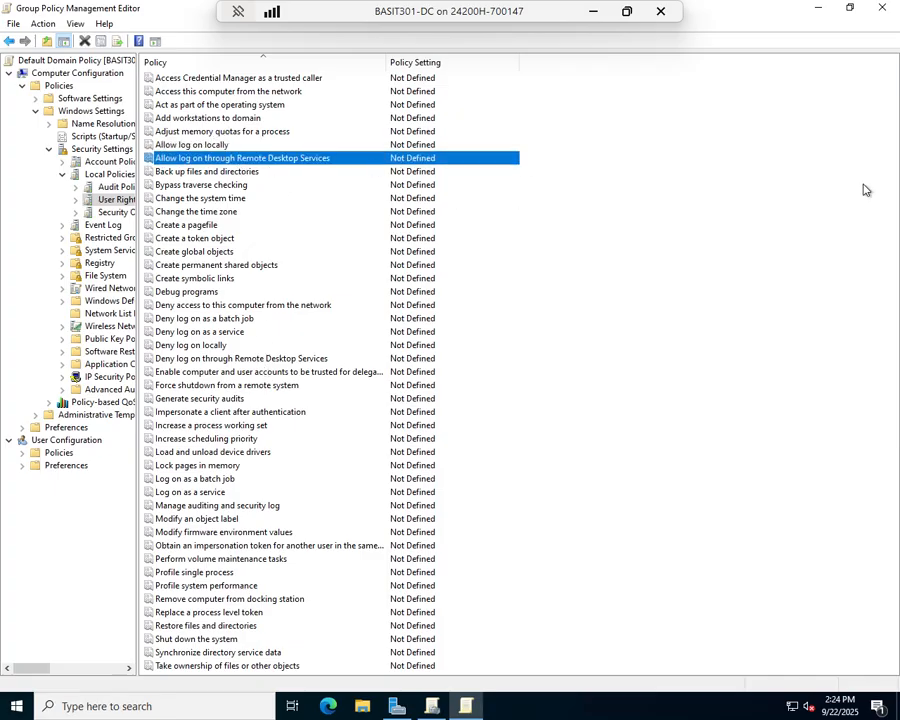
{"action": "mouse_move", "coordinate": [213, 248]}
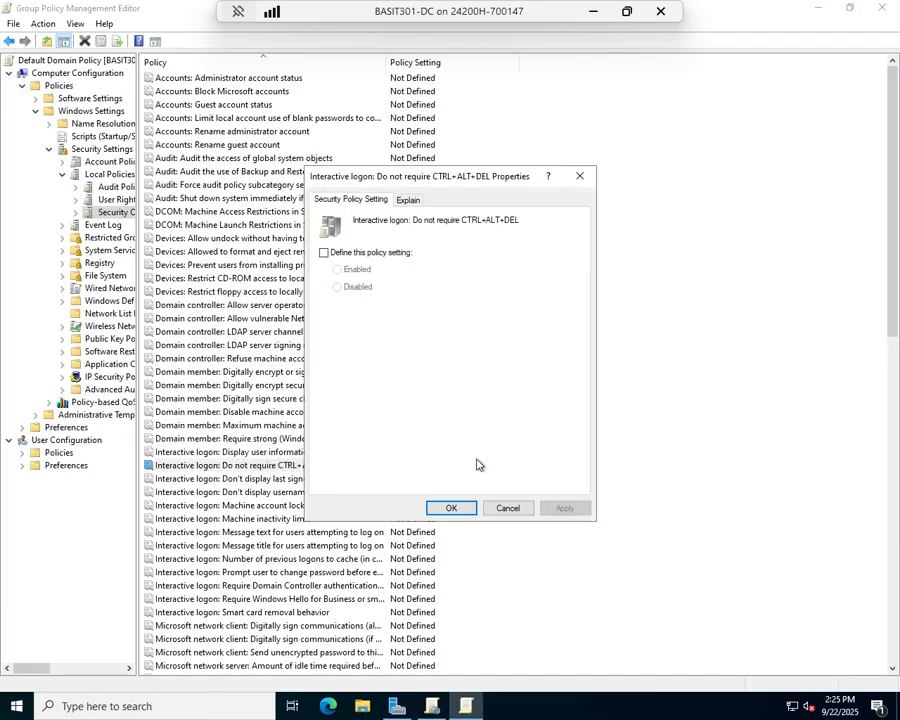
Cancel the 'Interactive logon: Do not require CTRL+ALT+DEL' properties and reselect that policy.
{"action": "left_click", "coordinate": [324, 252]}
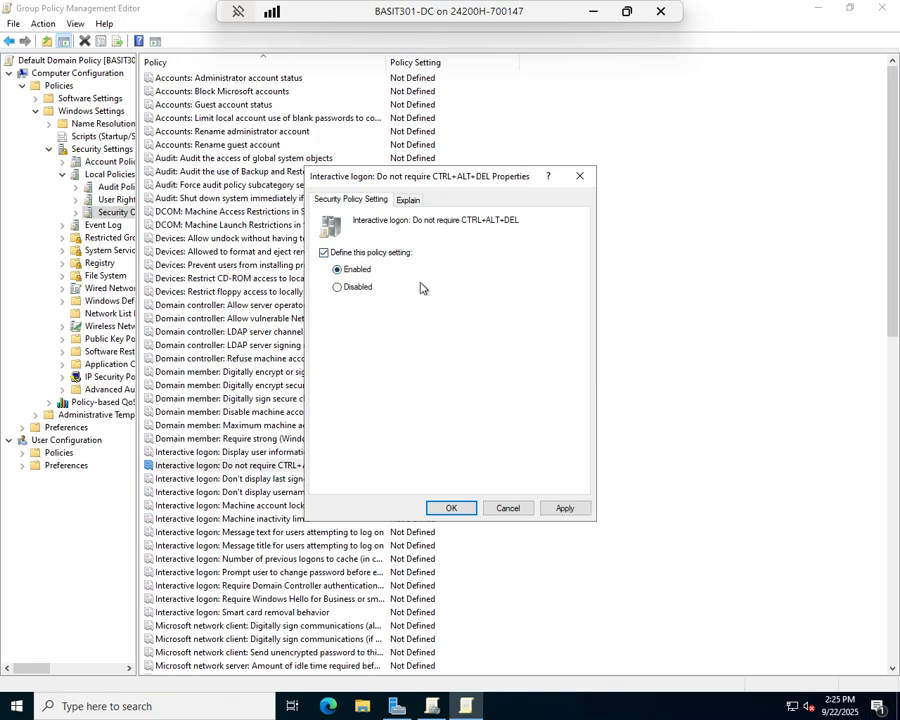
{"action": "mouse_move", "coordinate": [423, 289]}
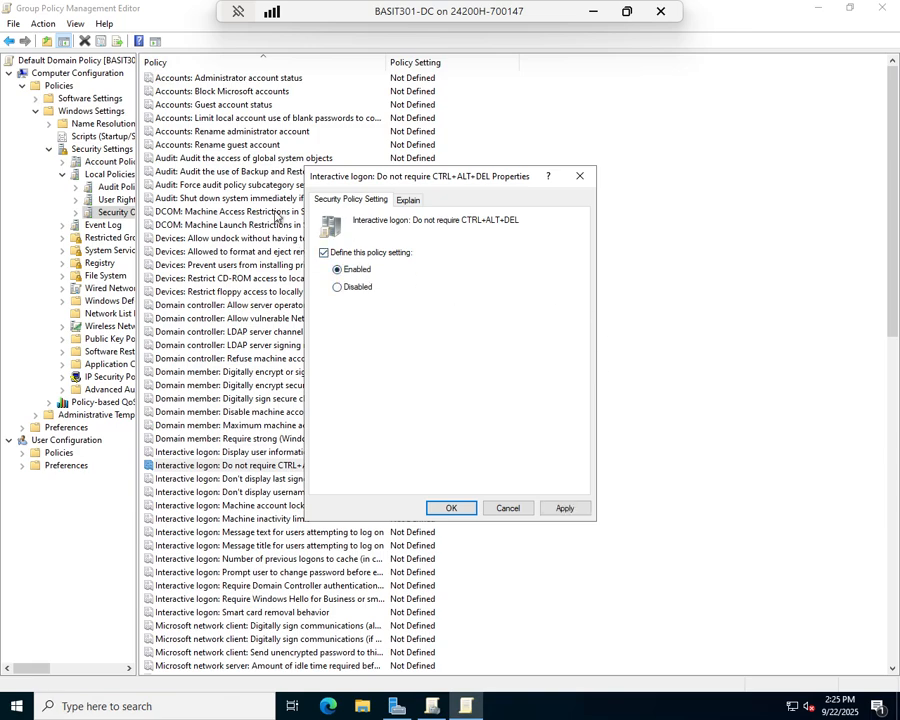
{"action": "left_click", "coordinate": [451, 508]}
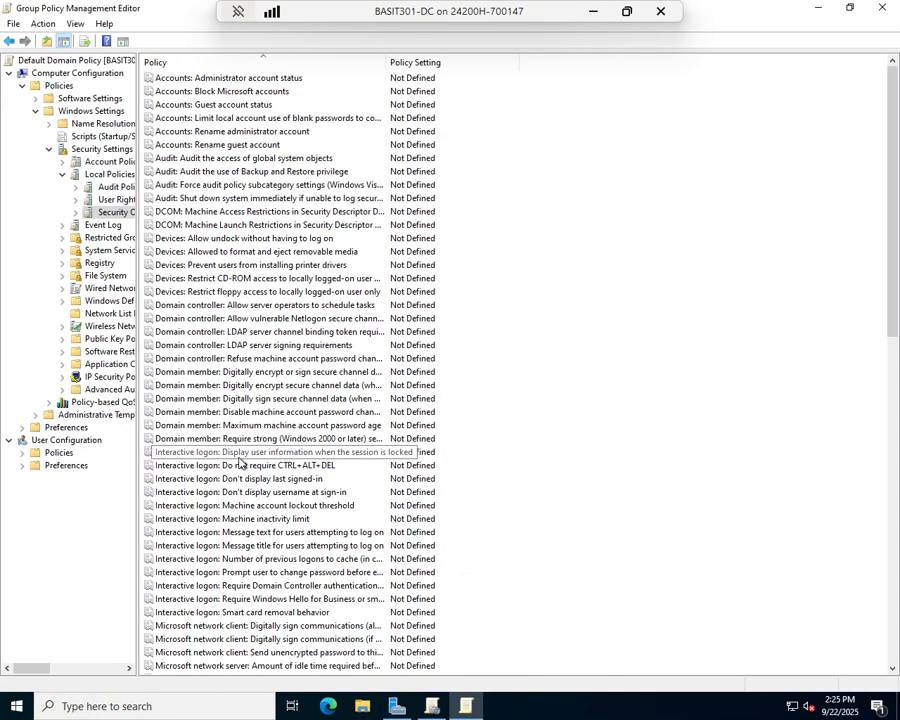
{"action": "double_click", "coordinate": [260, 465]}
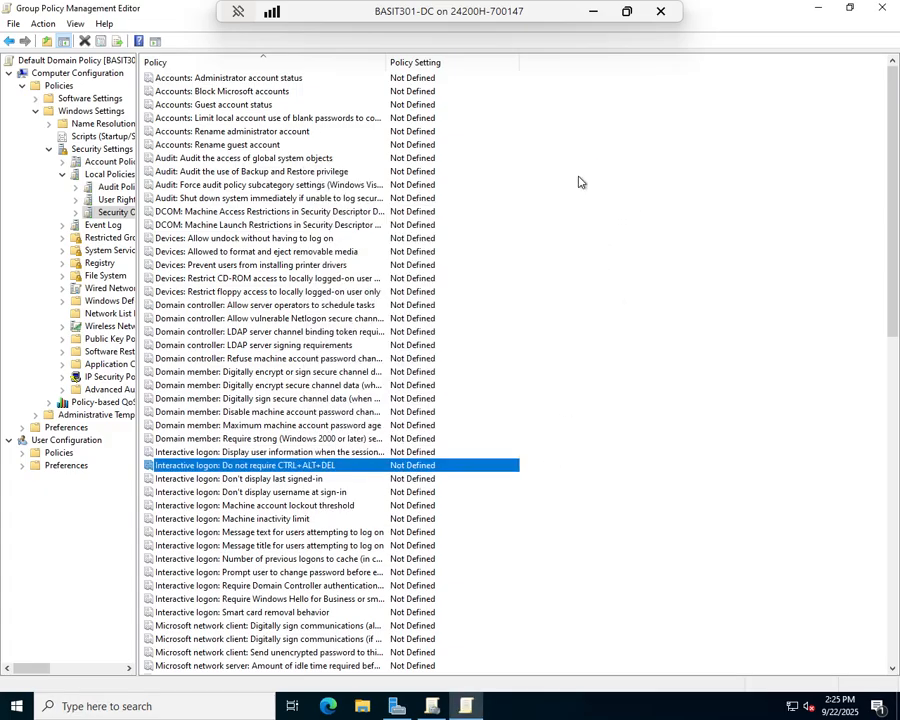
{"action": "mouse_move", "coordinate": [311, 273]}
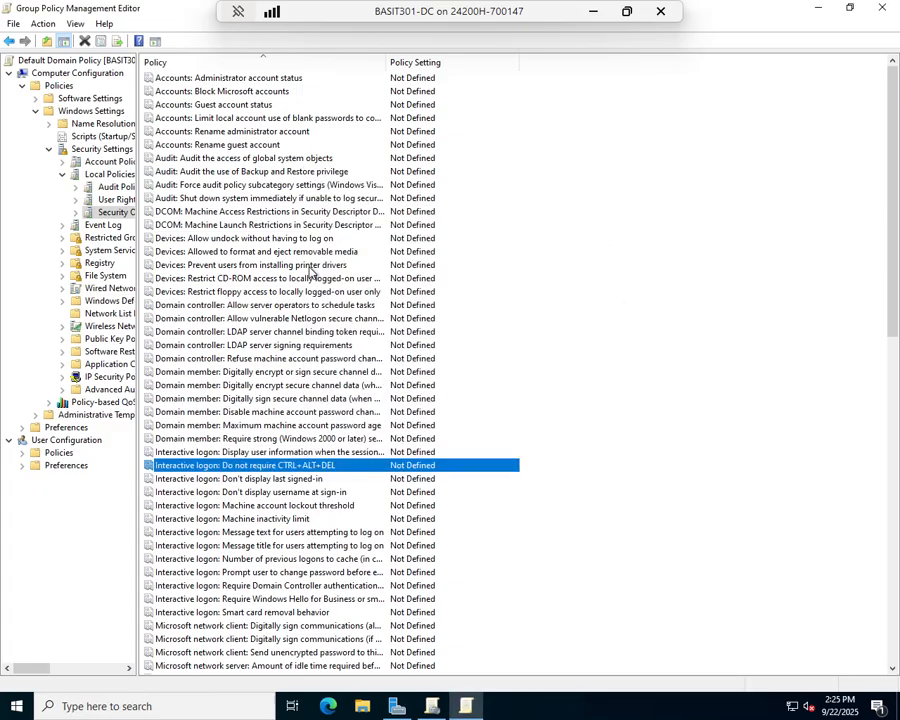
Move from Local Policies up to the Security Settings category list.
{"action": "left_click", "coordinate": [115, 161]}
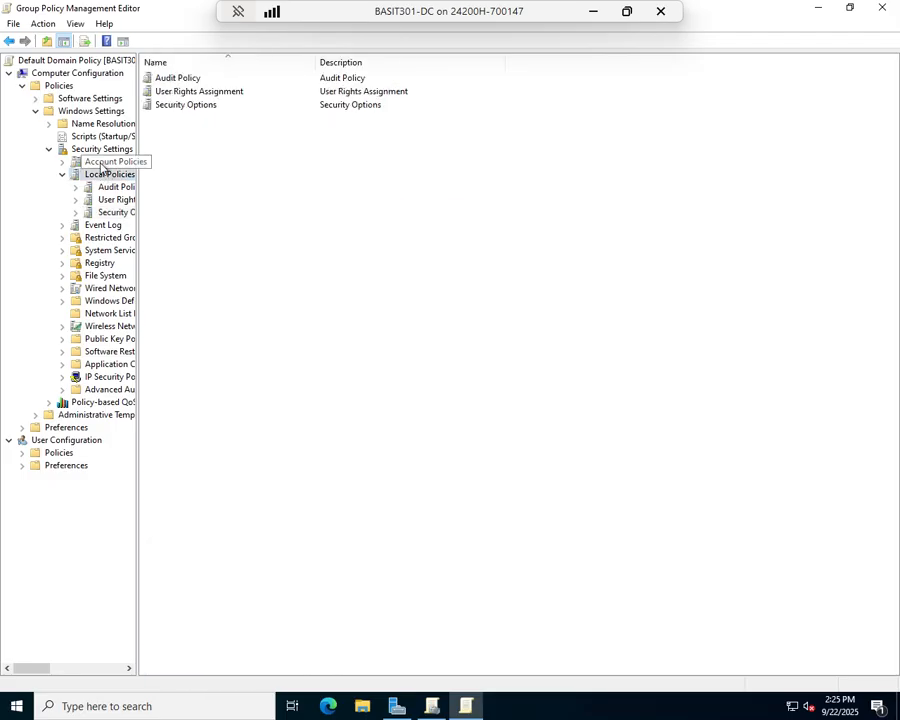
{"action": "left_click", "coordinate": [103, 148]}
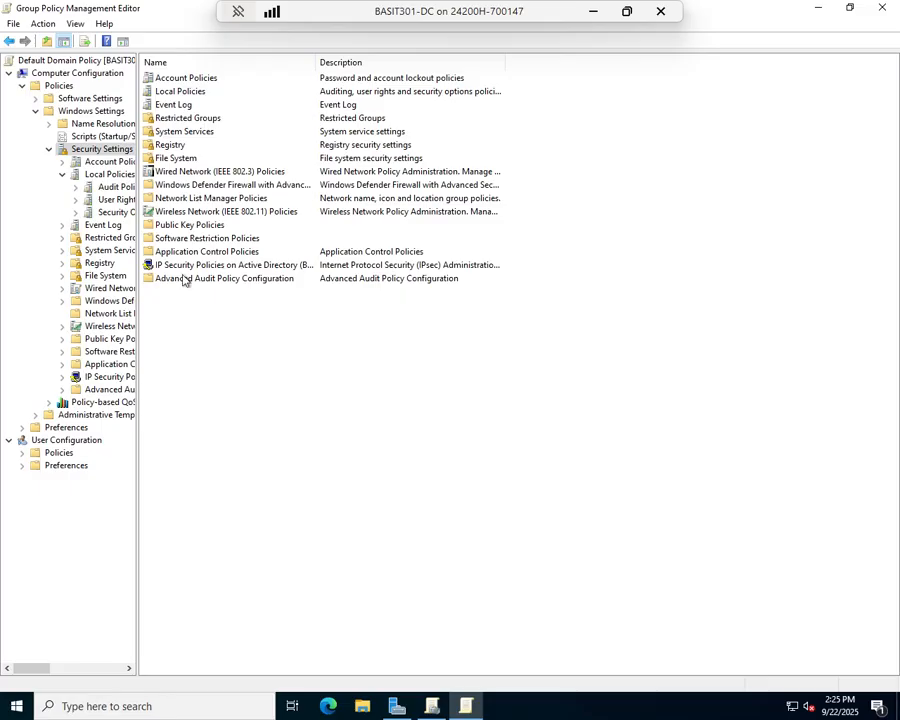
{"action": "mouse_move", "coordinate": [232, 245]}
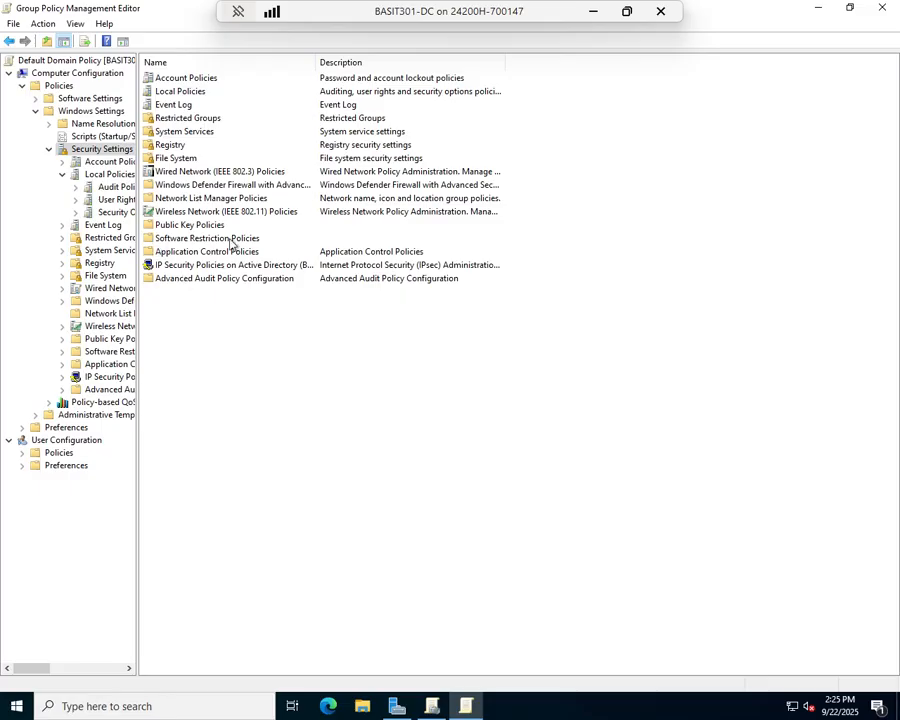
{"action": "mouse_move", "coordinate": [149, 258]}
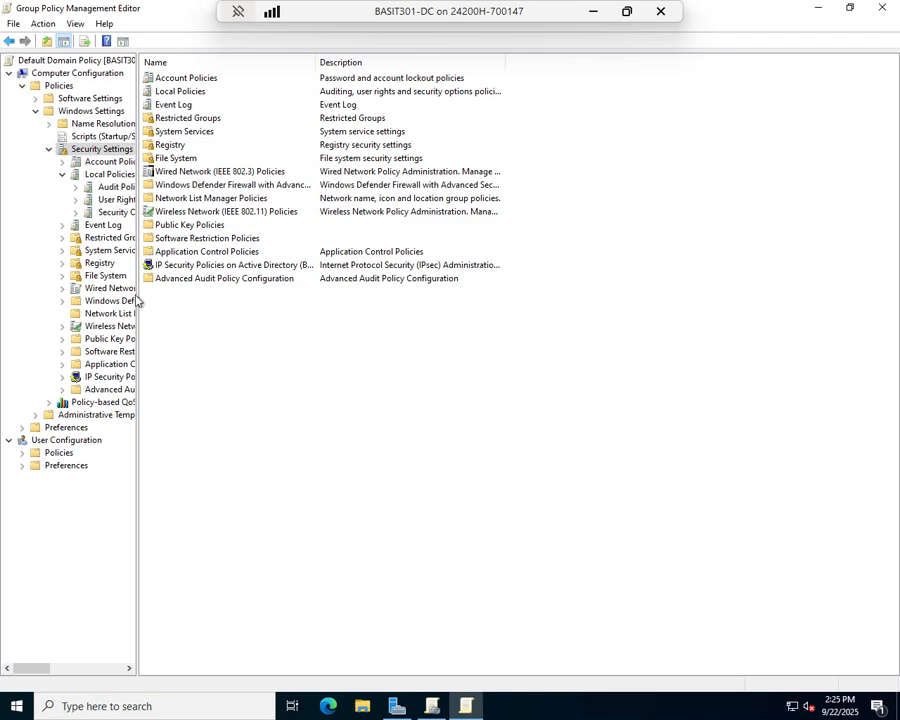
{"action": "mouse_move", "coordinate": [423, 298]}
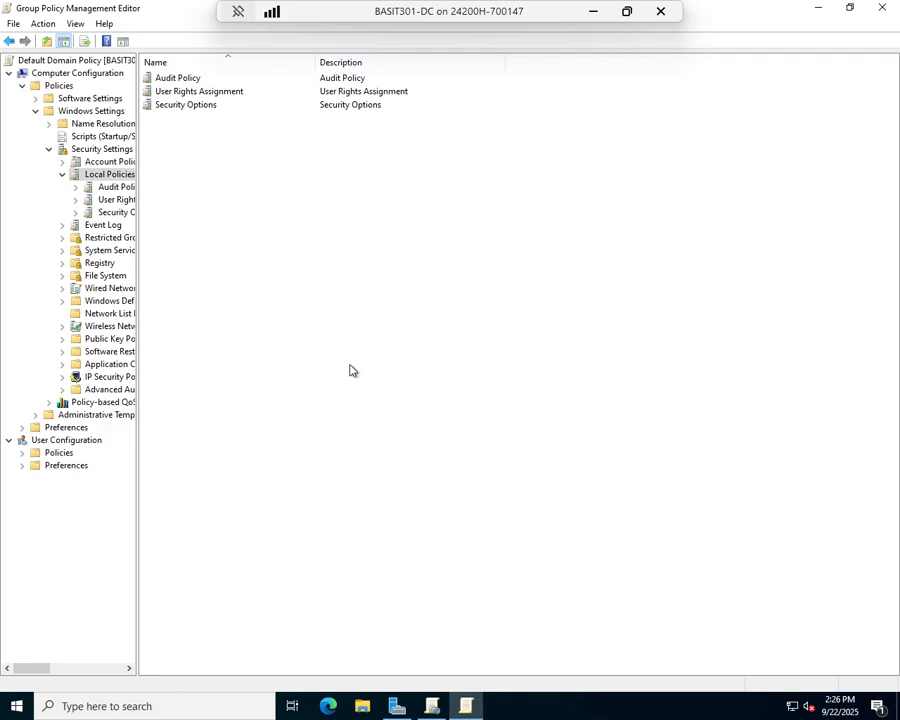
Show Audit Policy settings, highlighting Audit object access and then Audit privilege use.
{"action": "left_click", "coordinate": [178, 77]}
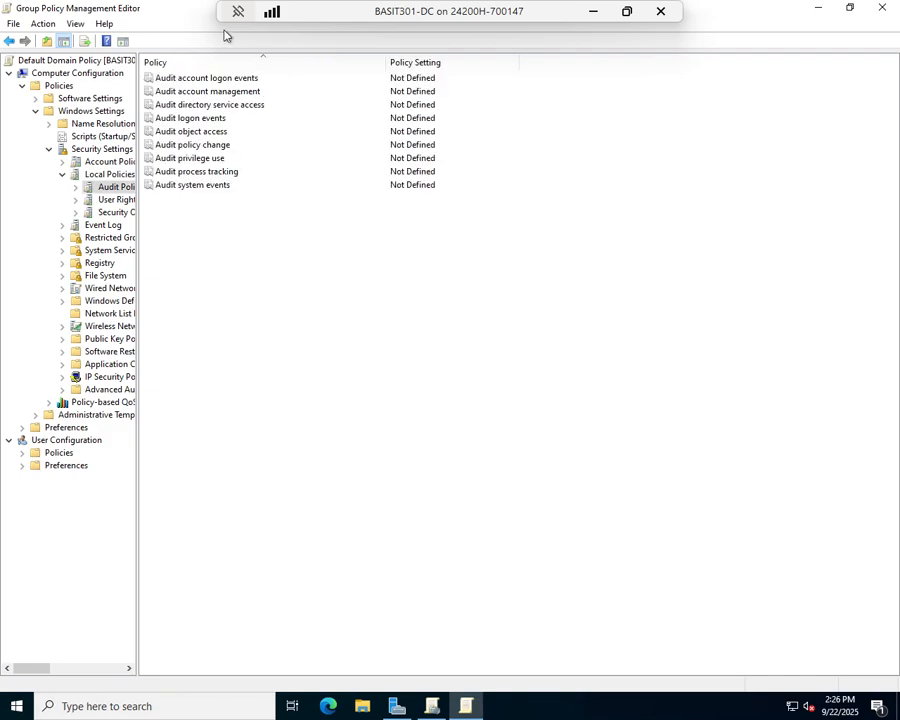
{"action": "mouse_move", "coordinate": [193, 211]}
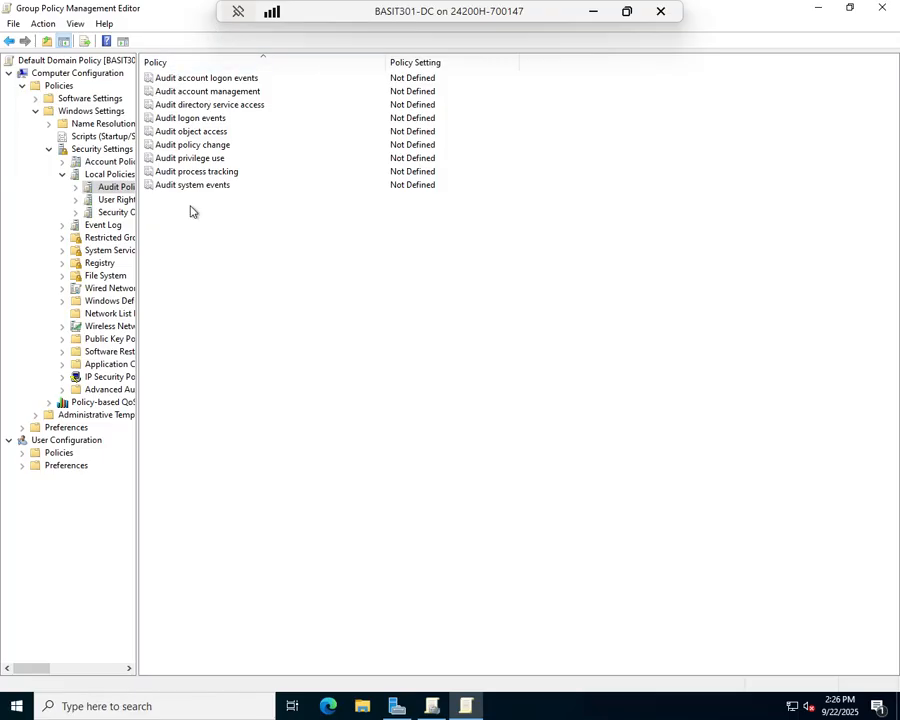
{"action": "mouse_move", "coordinate": [193, 145]}
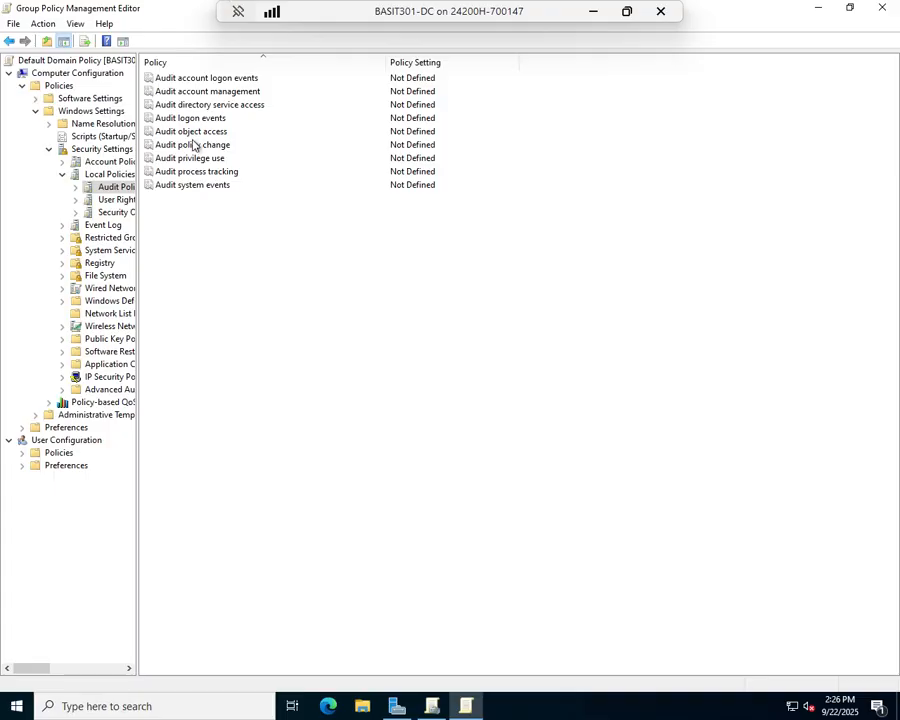
{"action": "left_click", "coordinate": [191, 131]}
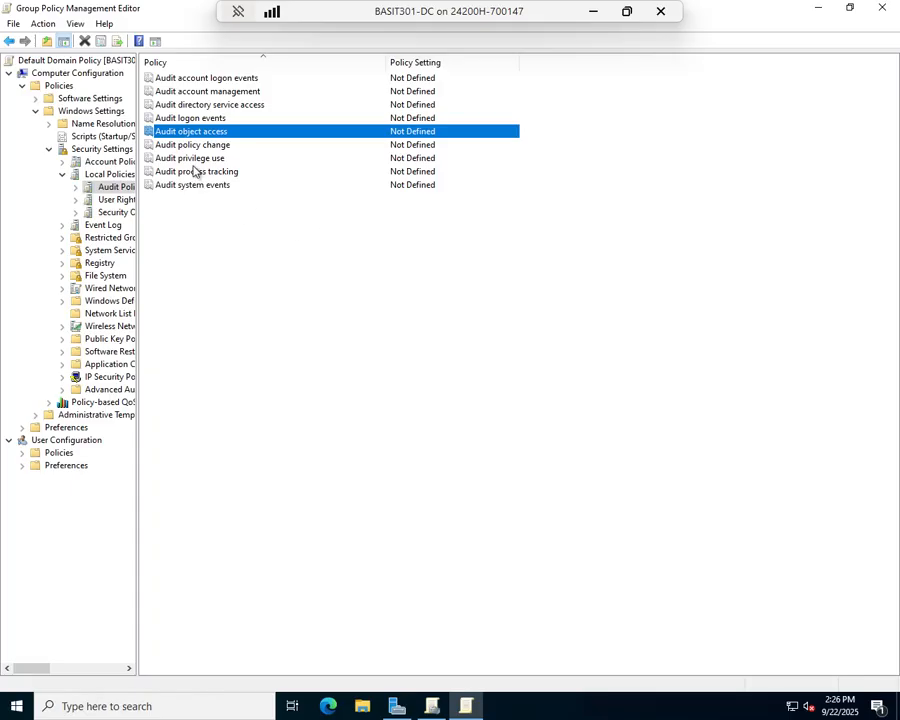
{"action": "left_click", "coordinate": [189, 158]}
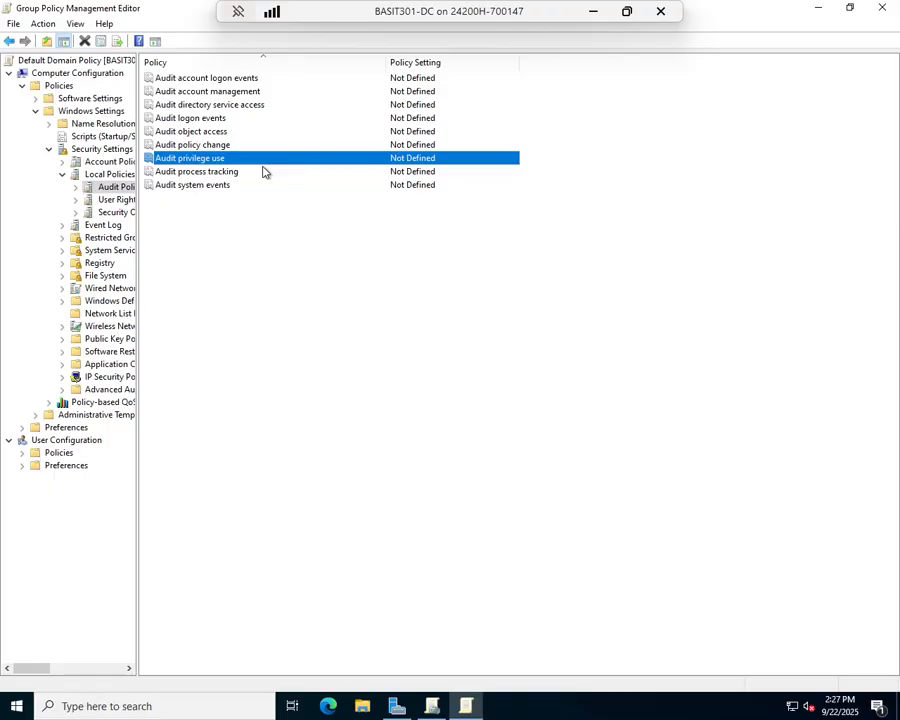
{"action": "mouse_move", "coordinate": [260, 320]}
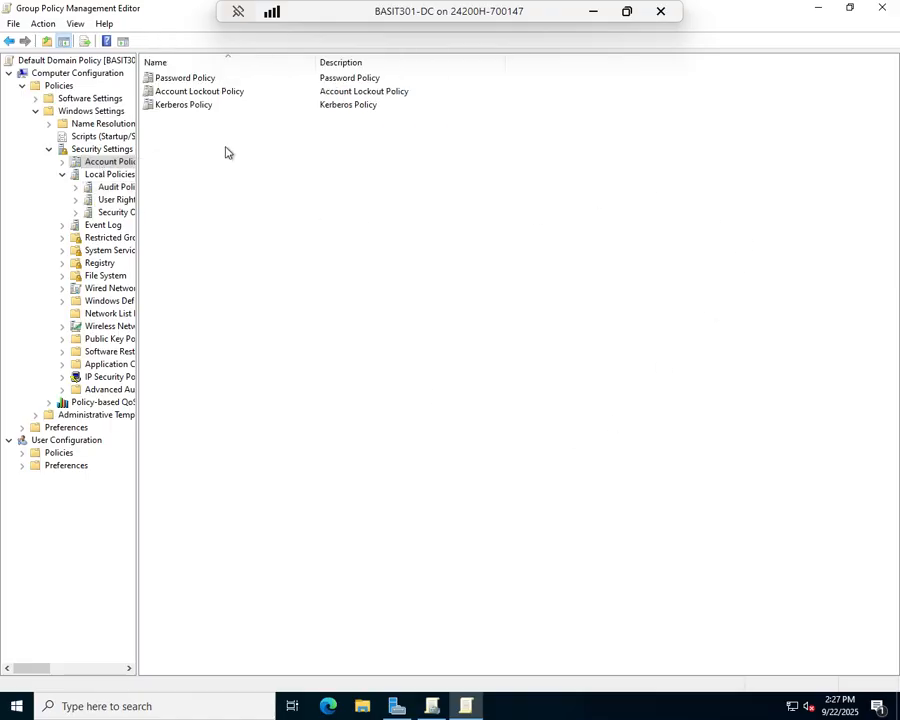
{"action": "mouse_move", "coordinate": [198, 99]}
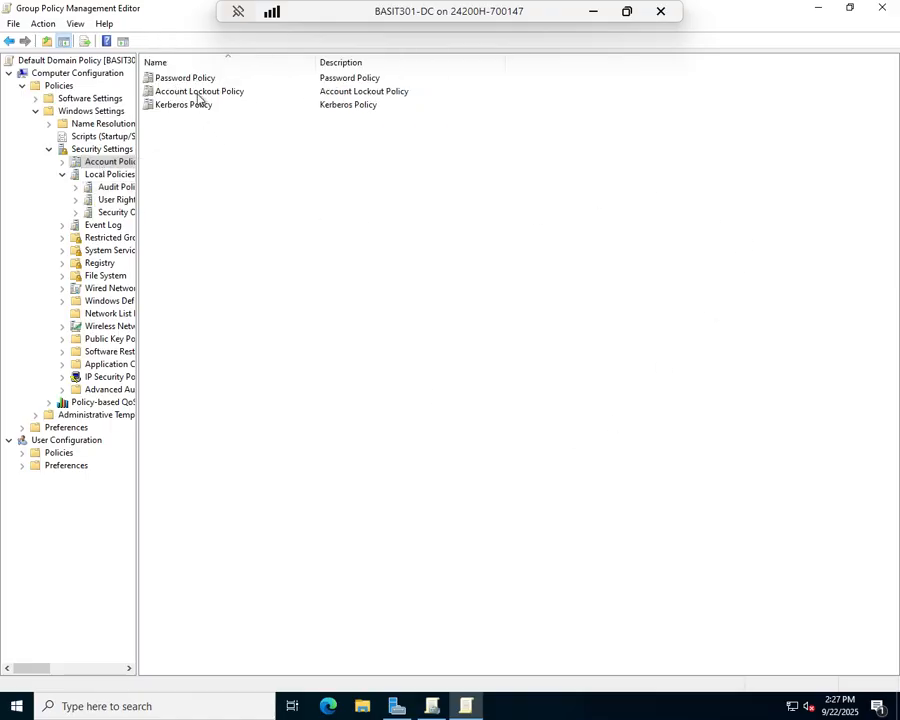
{"action": "left_click", "coordinate": [178, 104]}
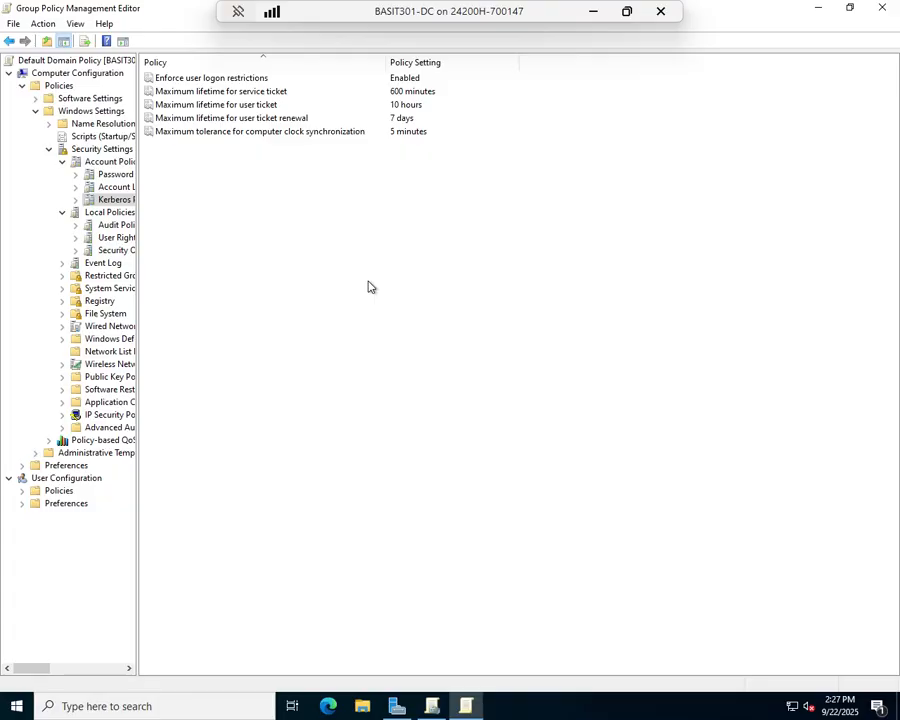
{"action": "mouse_move", "coordinate": [415, 267]}
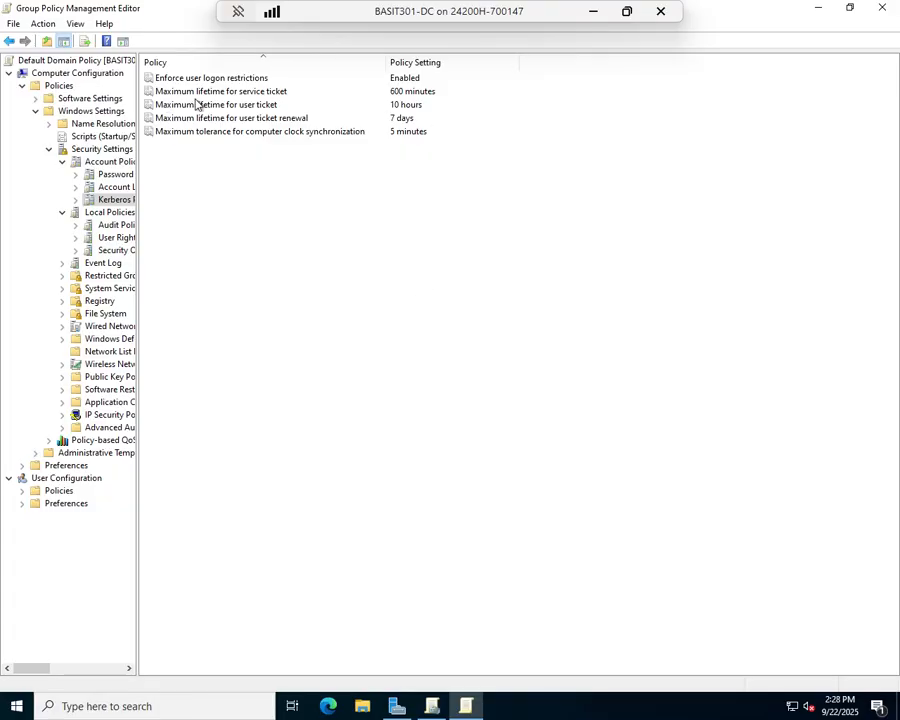
{"action": "mouse_move", "coordinate": [303, 104]}
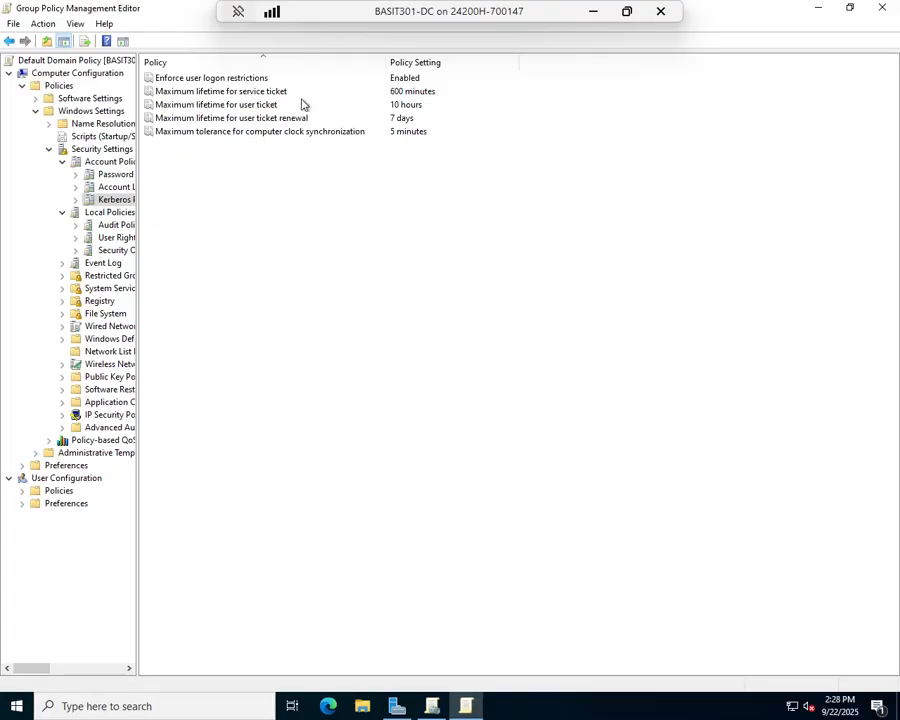
{"action": "mouse_move", "coordinate": [463, 103]}
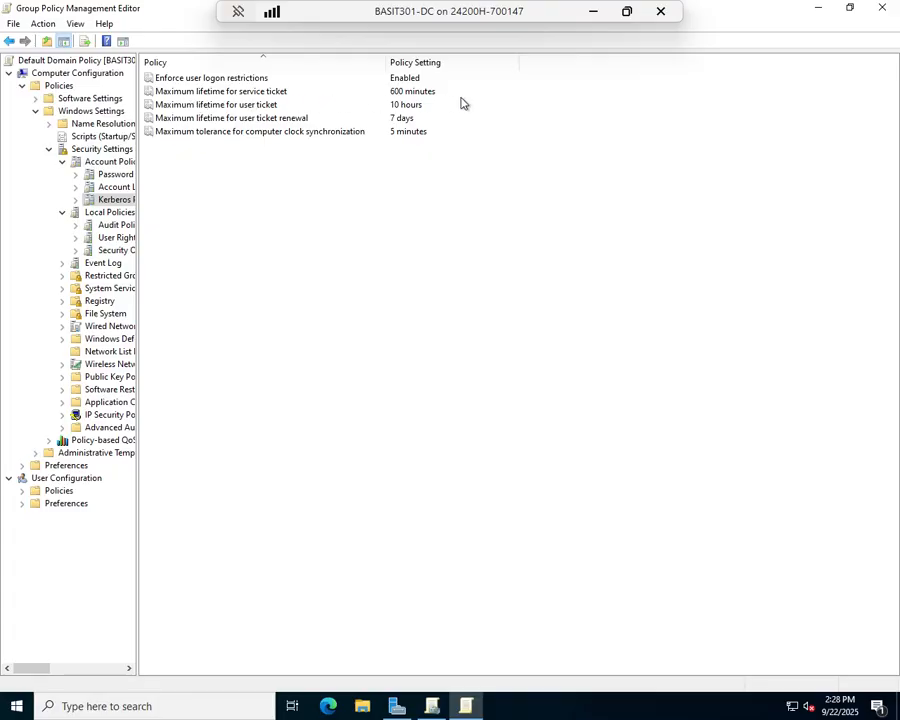
{"action": "mouse_move", "coordinate": [200, 117]}
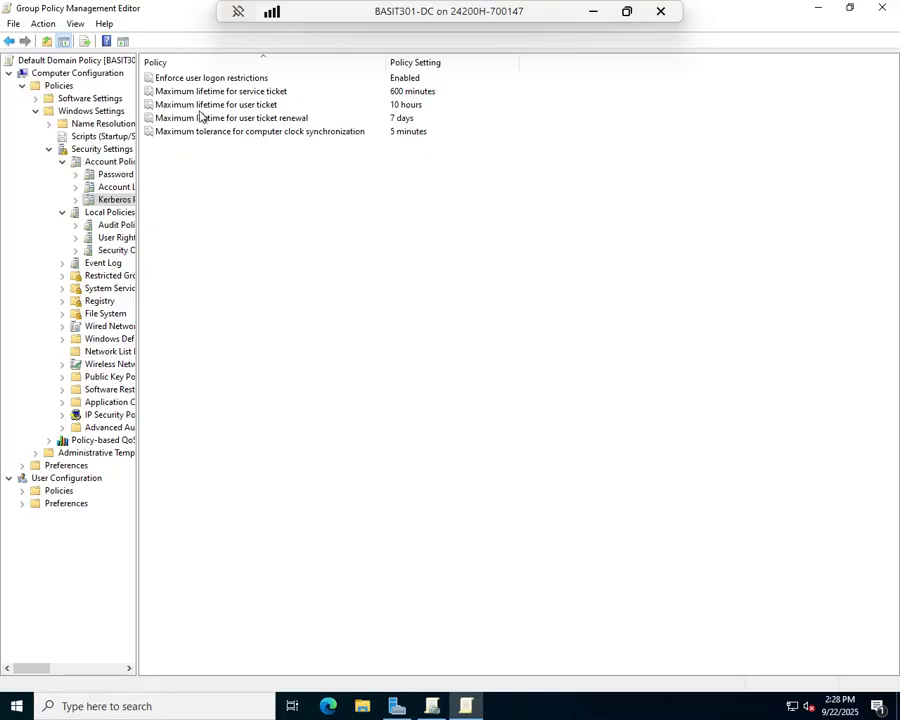
{"action": "mouse_move", "coordinate": [425, 113]}
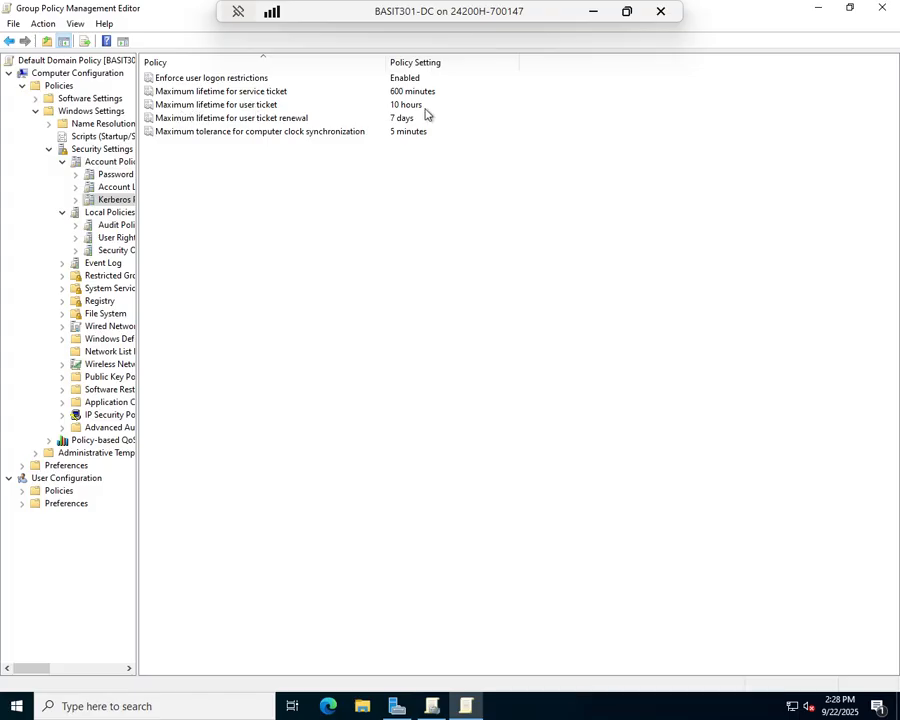
{"action": "mouse_move", "coordinate": [234, 129]}
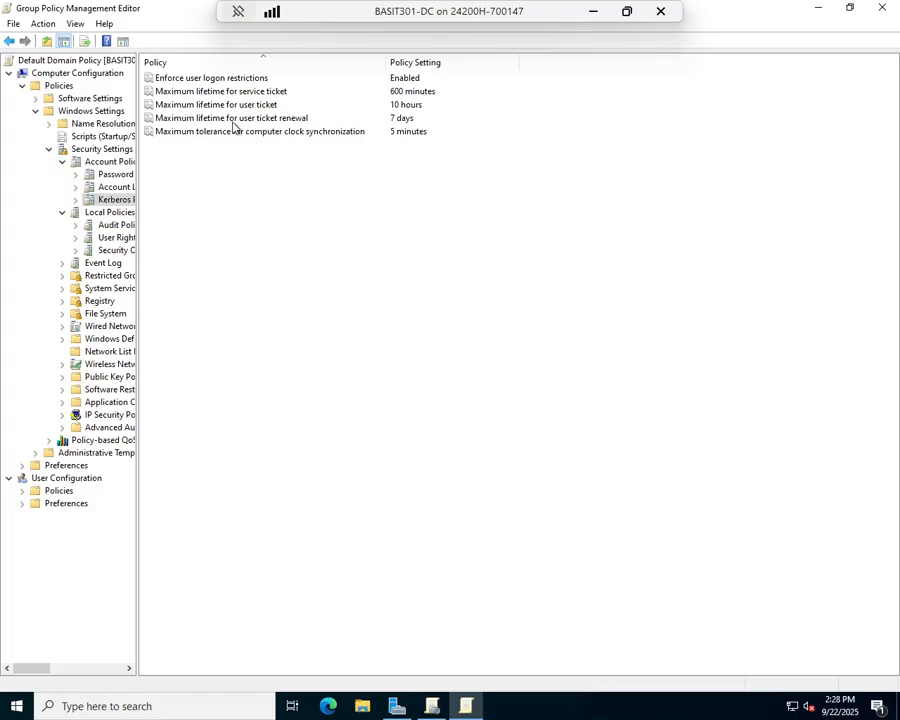
{"action": "mouse_move", "coordinate": [428, 131]}
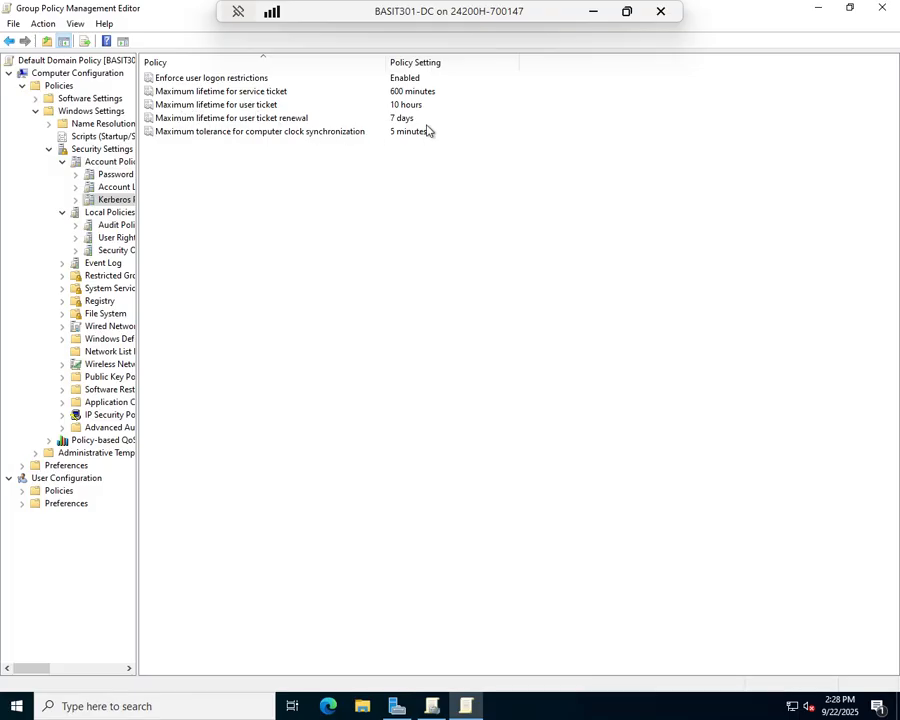
{"action": "mouse_move", "coordinate": [545, 158]}
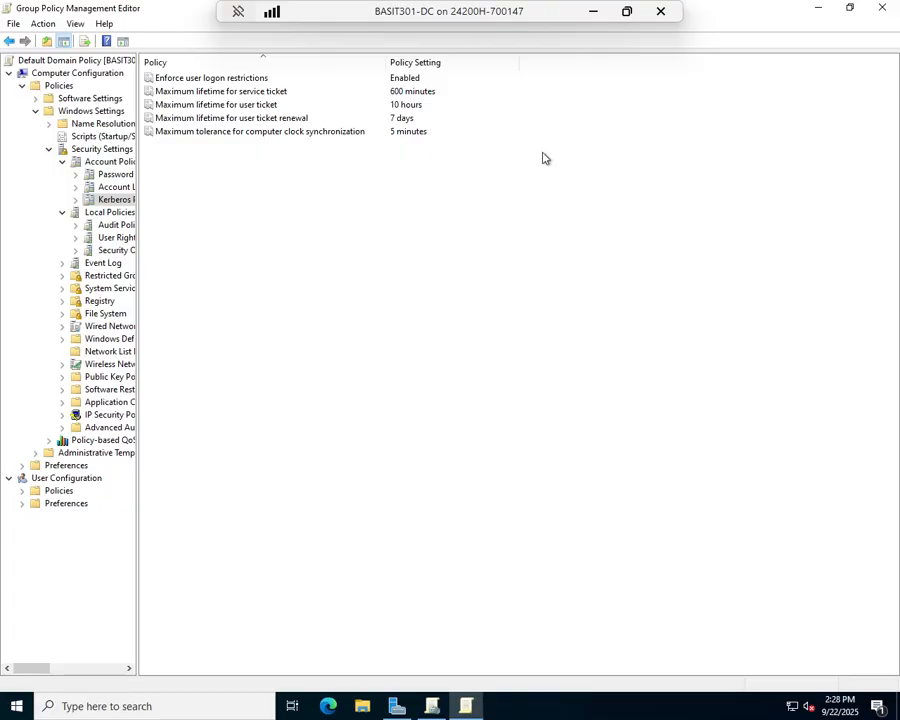
{"action": "mouse_move", "coordinate": [447, 172]}
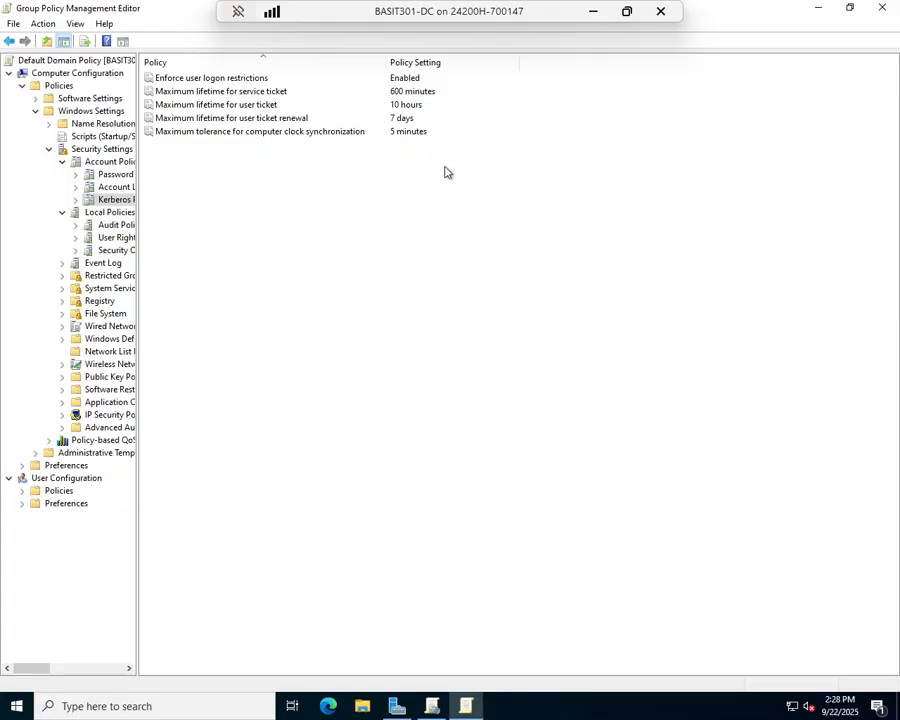
{"action": "mouse_move", "coordinate": [420, 151]}
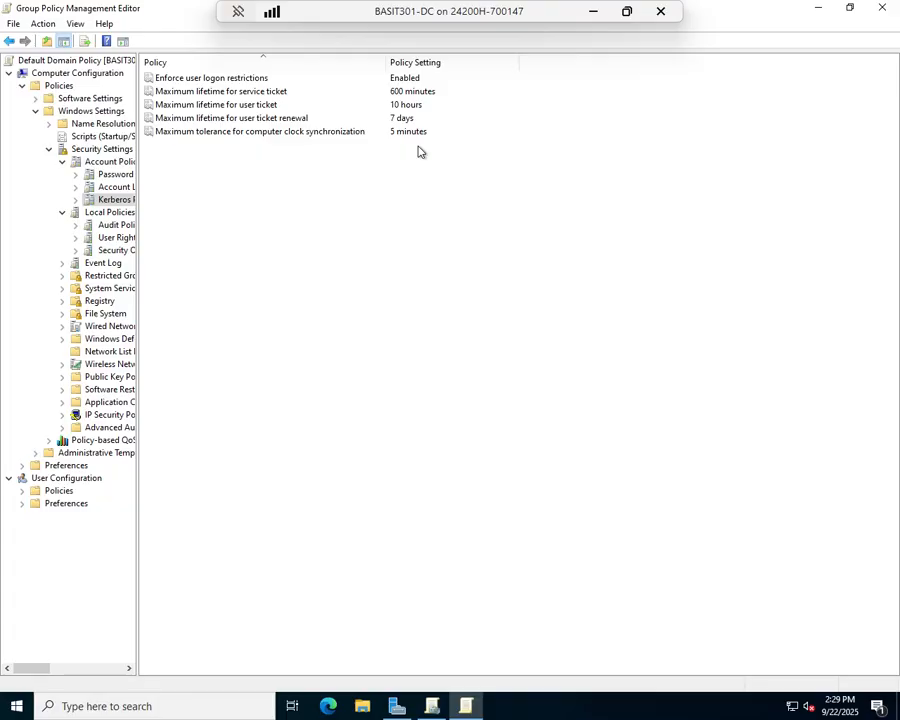
Switch to Password Policy and select Minimum password length (7 characters).
{"action": "left_click", "coordinate": [116, 173]}
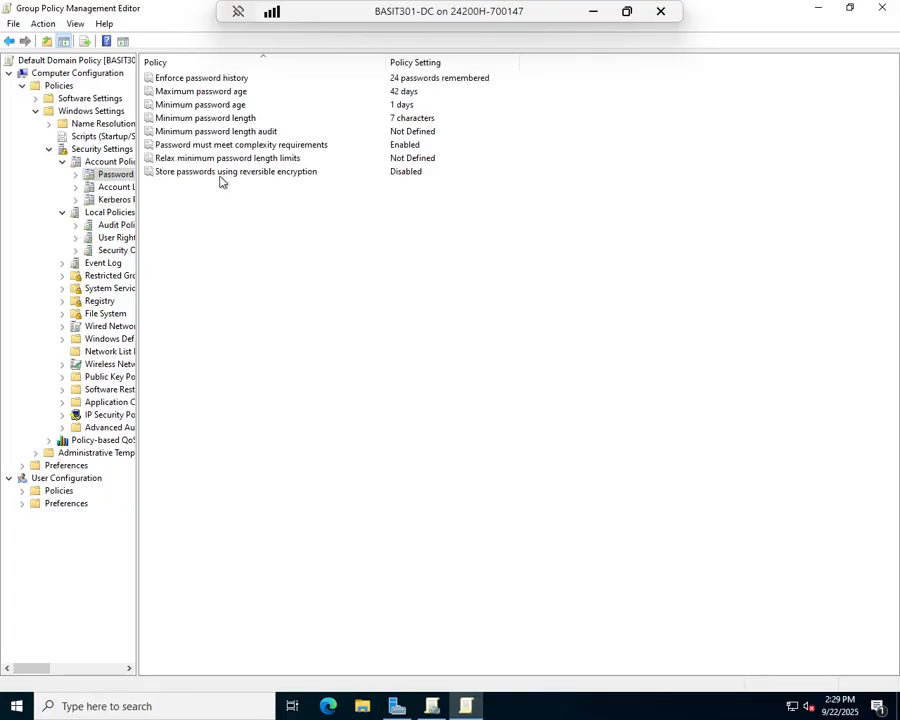
{"action": "mouse_move", "coordinate": [333, 158]}
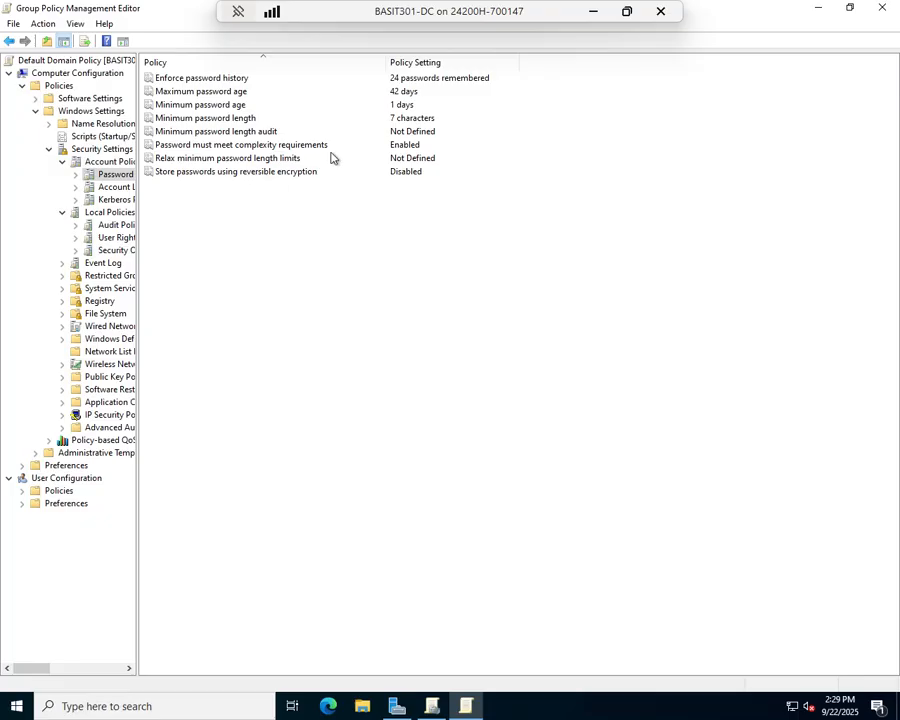
{"action": "mouse_move", "coordinate": [205, 75]}
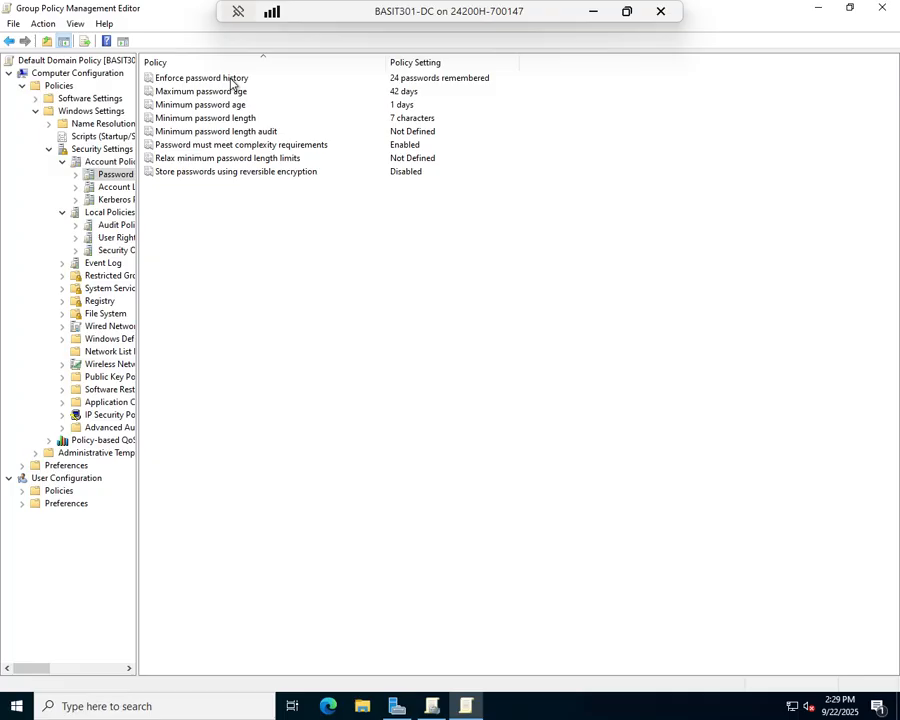
{"action": "mouse_move", "coordinate": [425, 100]}
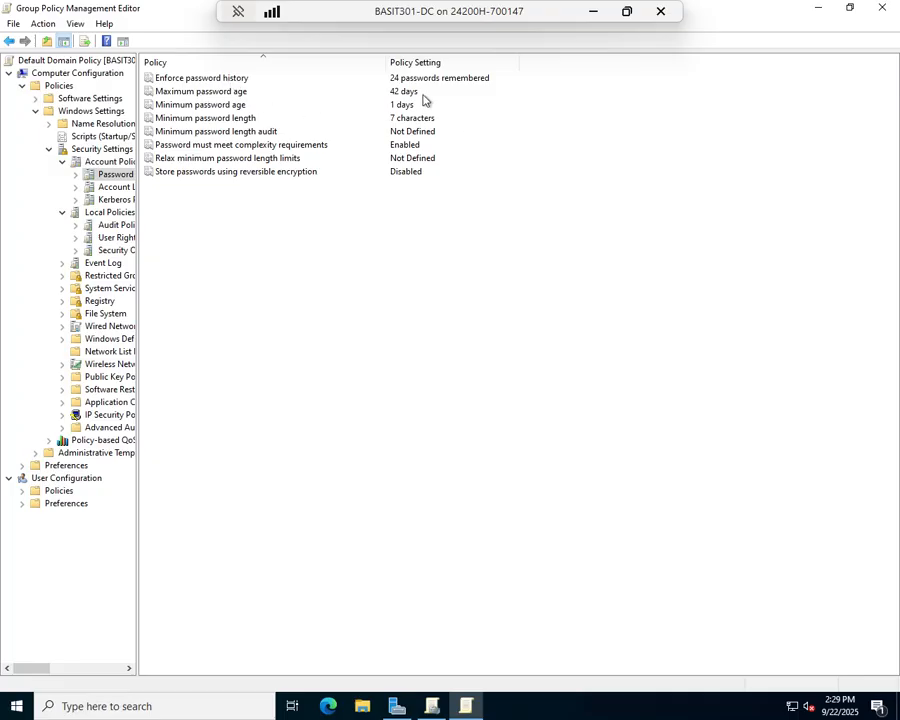
{"action": "mouse_move", "coordinate": [422, 125]}
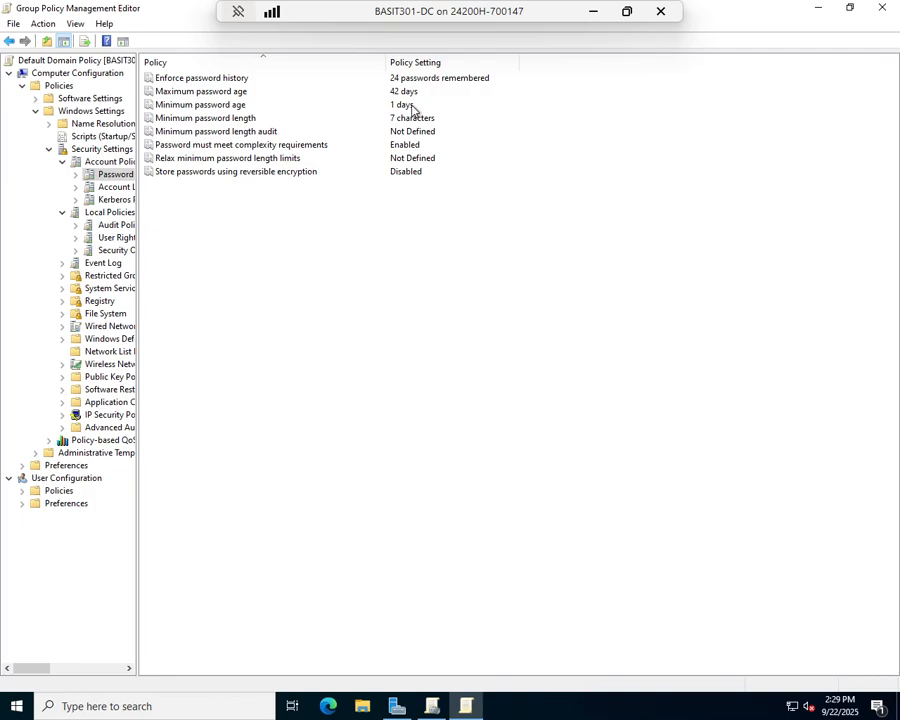
{"action": "left_click", "coordinate": [205, 118]}
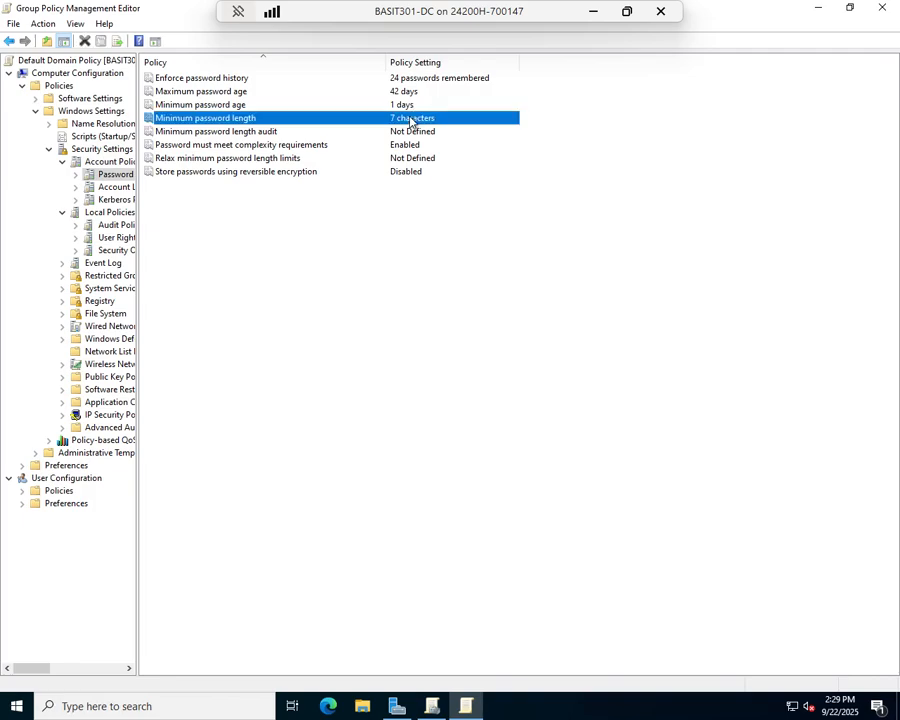
{"action": "double_click", "coordinate": [204, 117]}
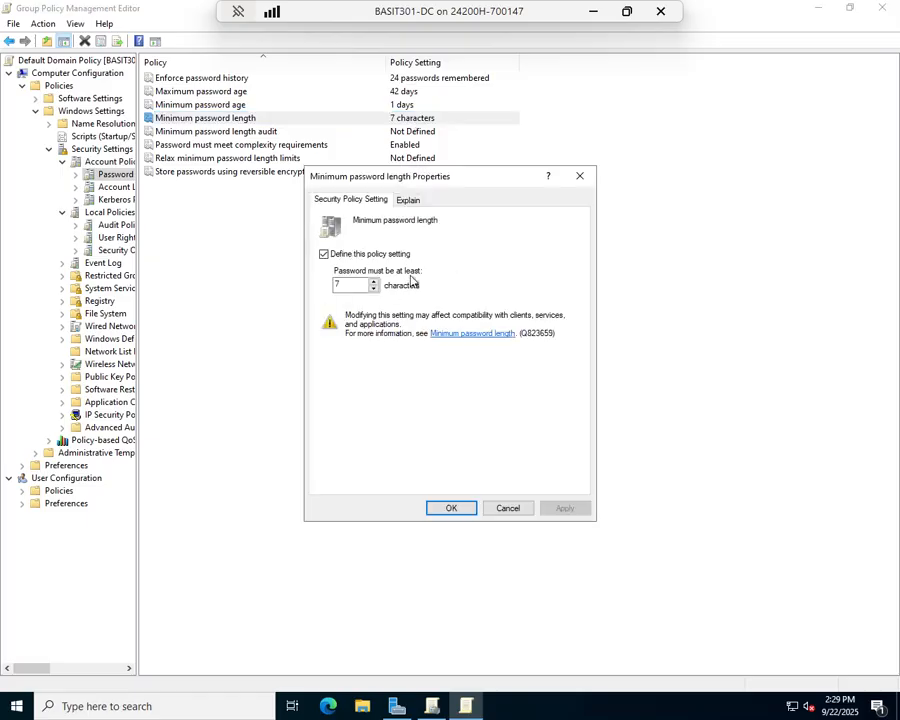
{"action": "left_click", "coordinate": [450, 508]}
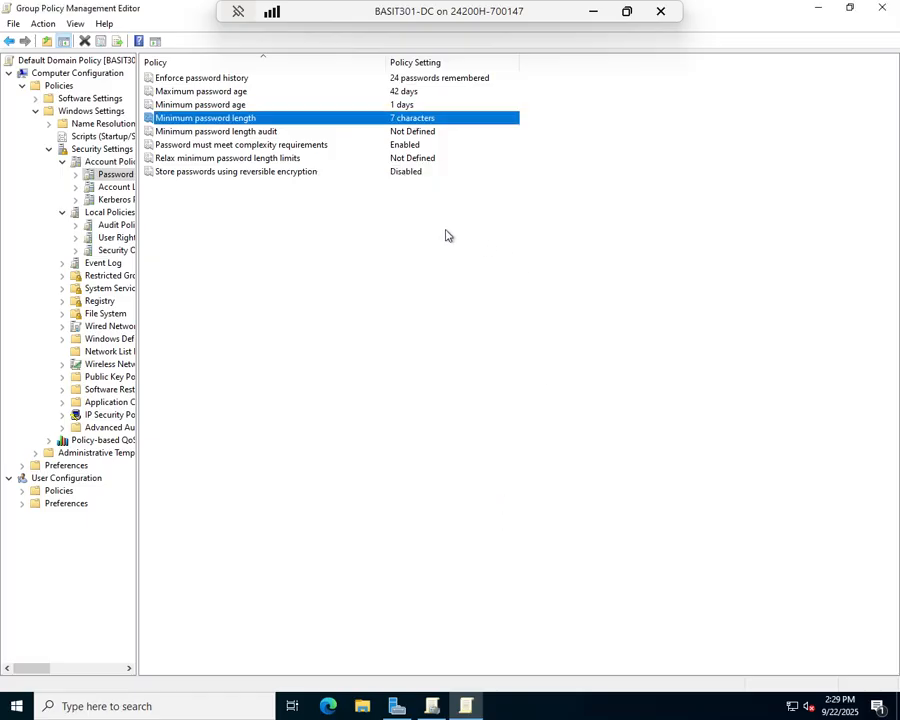
{"action": "mouse_move", "coordinate": [238, 144]}
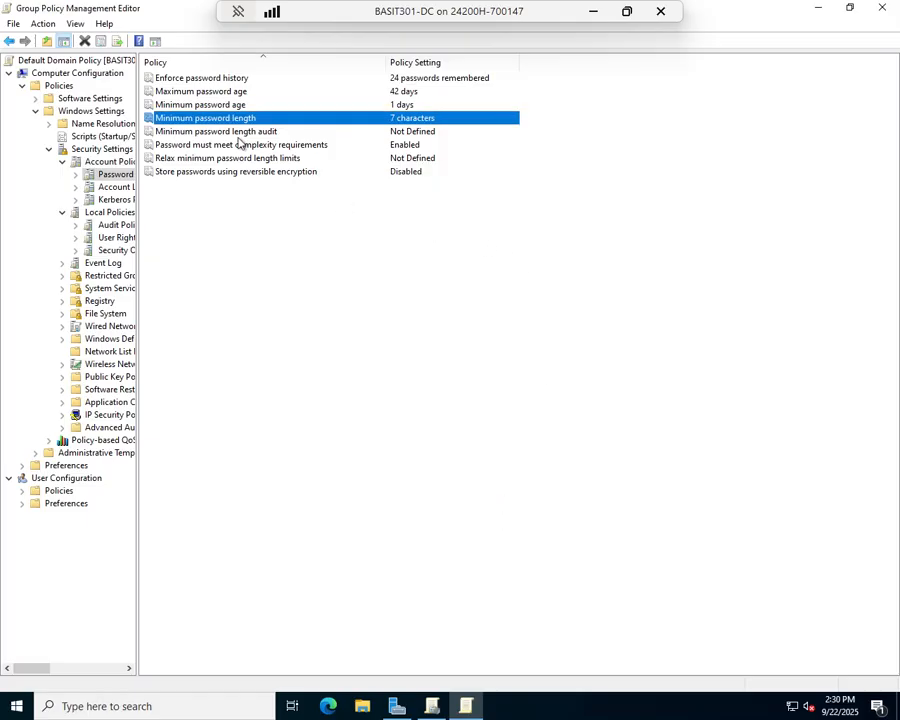
{"action": "mouse_move", "coordinate": [424, 142]}
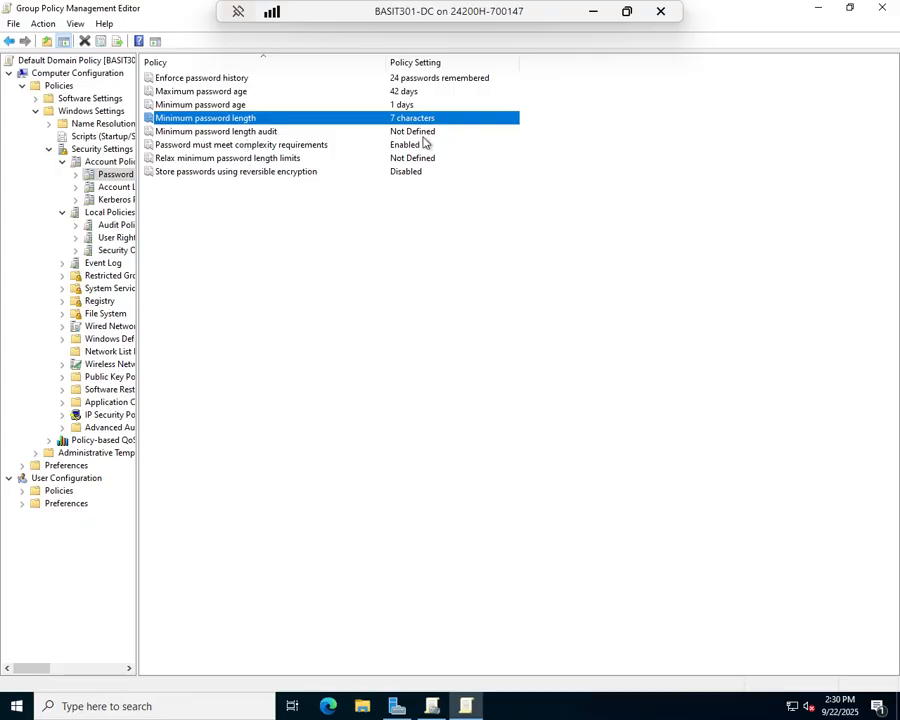
{"action": "mouse_move", "coordinate": [224, 150]}
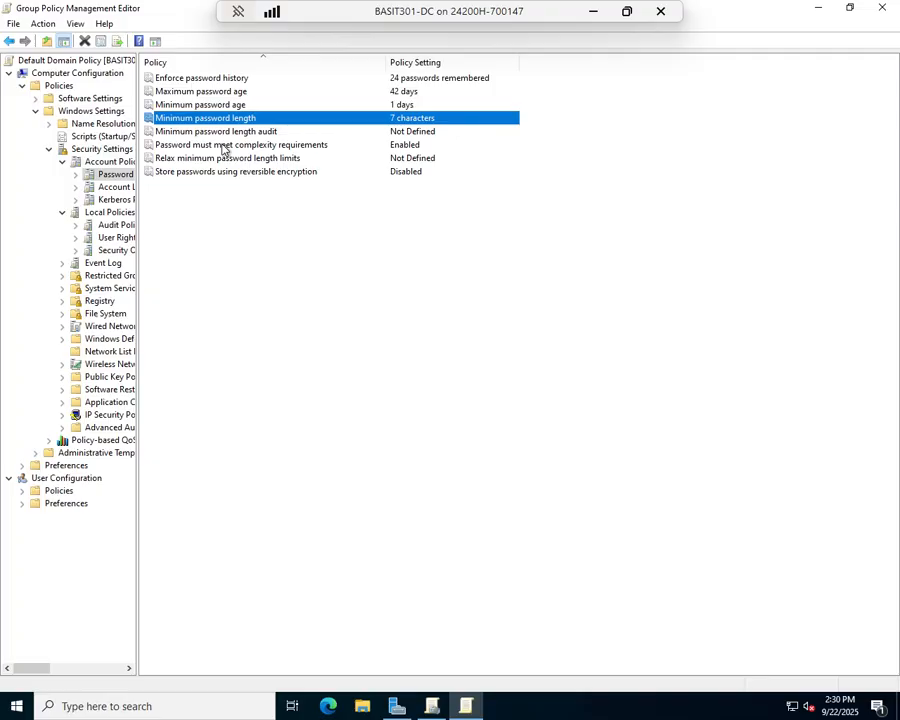
{"action": "left_click", "coordinate": [240, 144]}
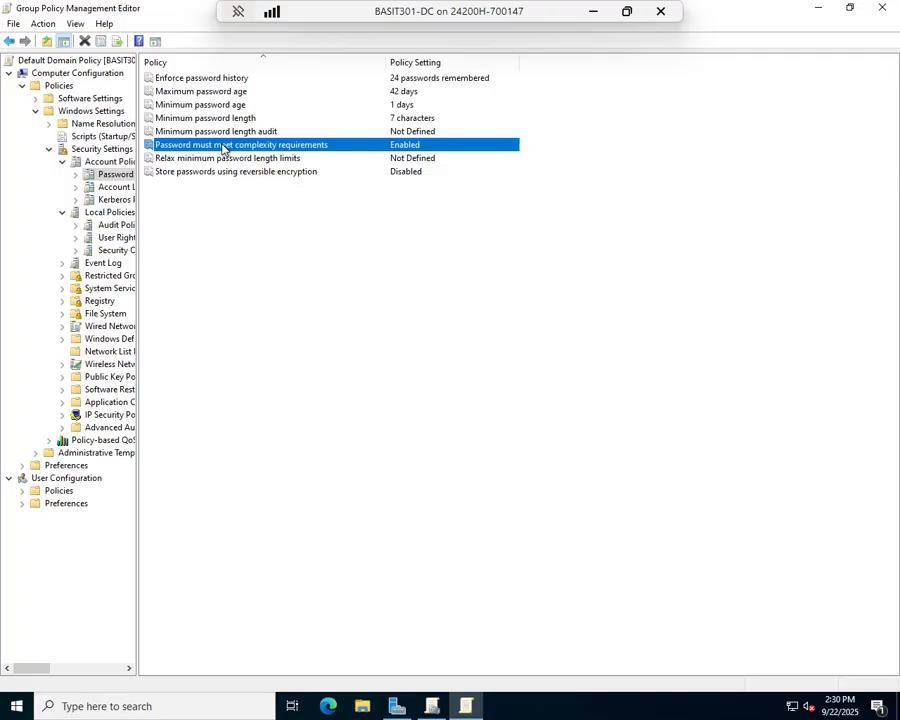
{"action": "mouse_move", "coordinate": [210, 168]}
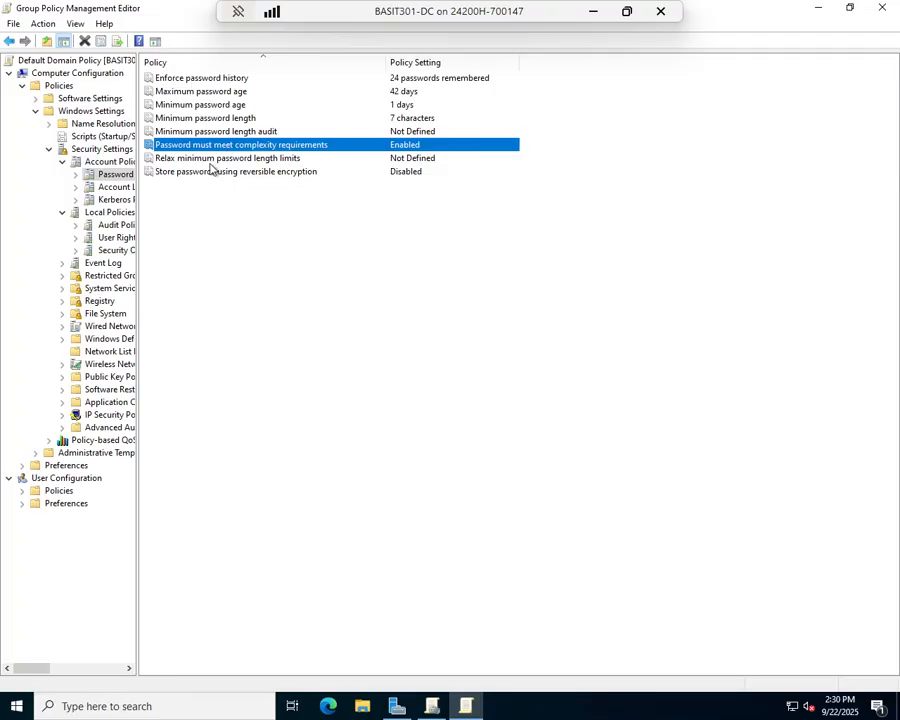
{"action": "left_click", "coordinate": [228, 158]}
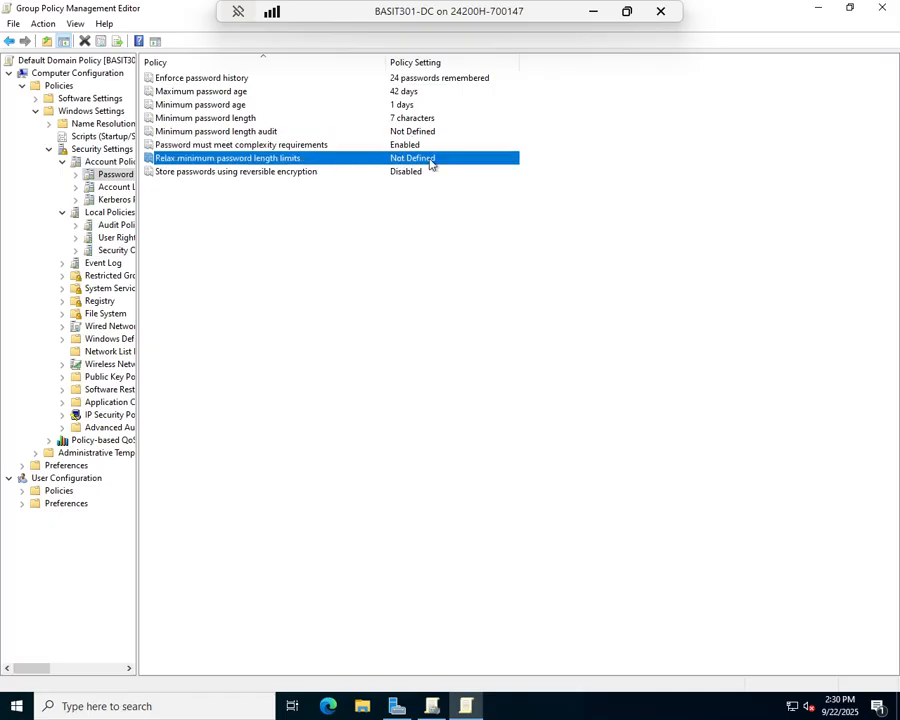
Reopen Minimum password length properties and view its Explain tab.
{"action": "double_click", "coordinate": [207, 117]}
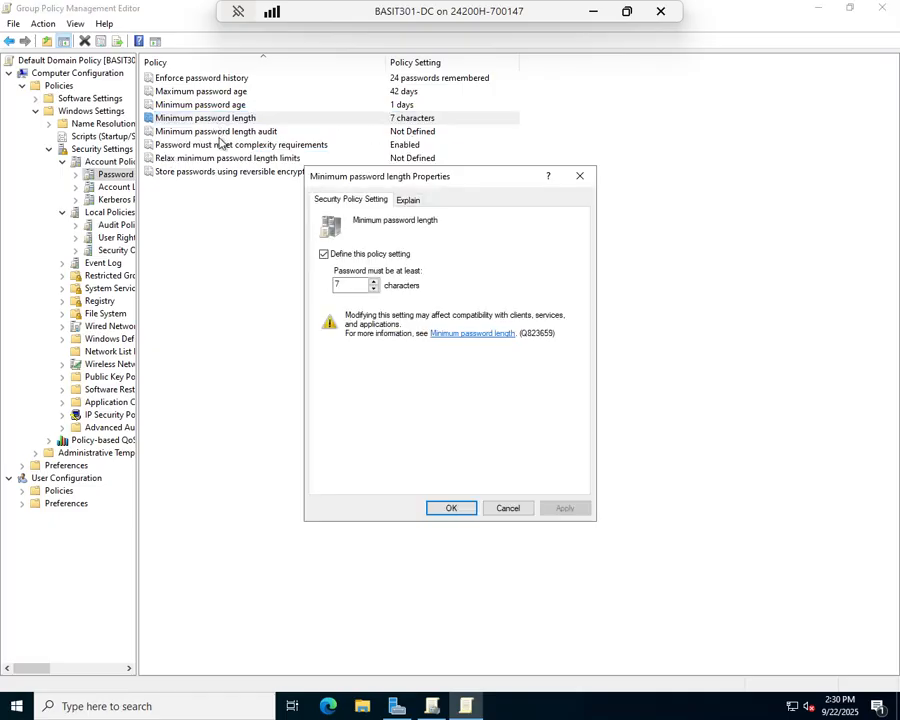
{"action": "mouse_move", "coordinate": [479, 398]}
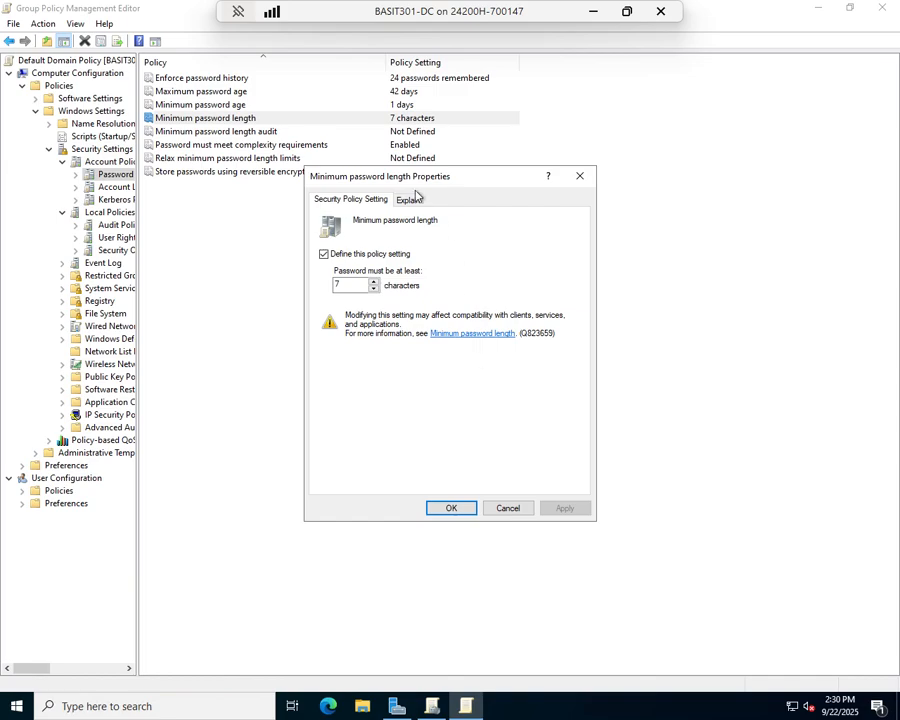
{"action": "left_click", "coordinate": [408, 199]}
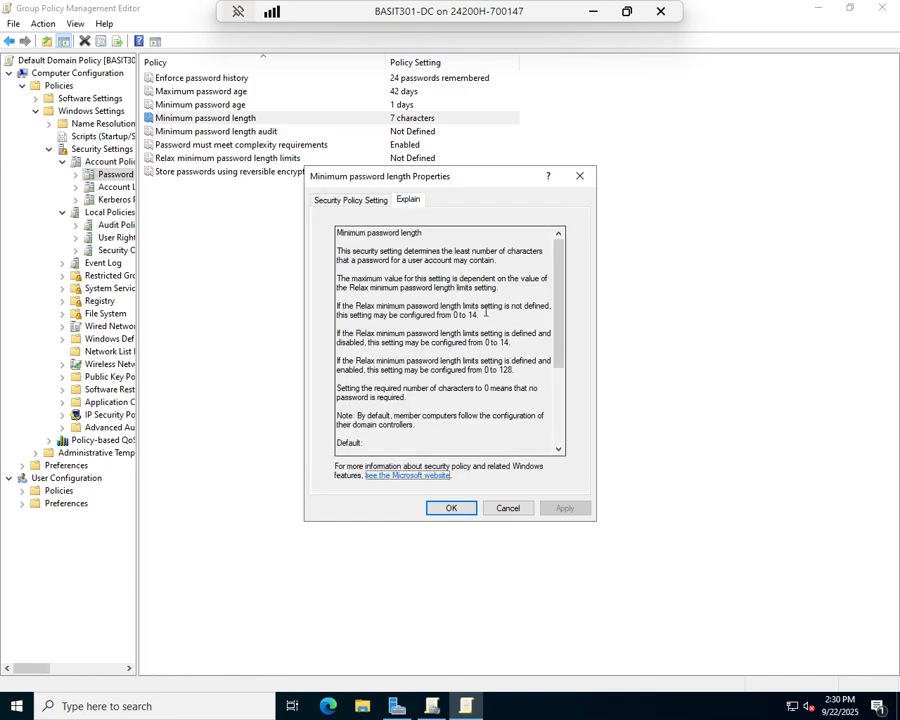
{"action": "mouse_move", "coordinate": [528, 316]}
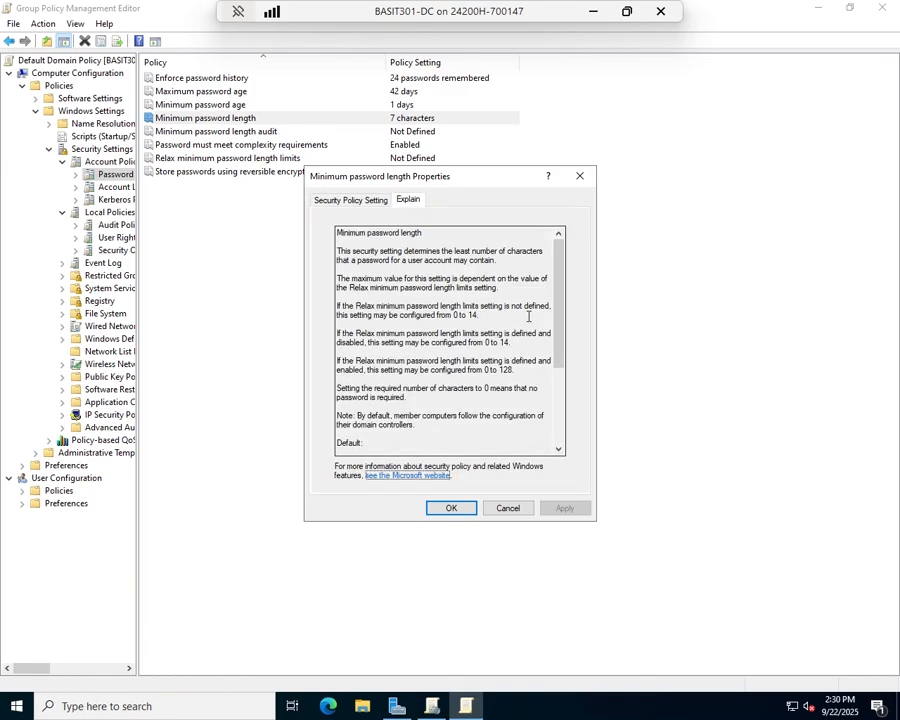
{"action": "mouse_move", "coordinate": [476, 392]}
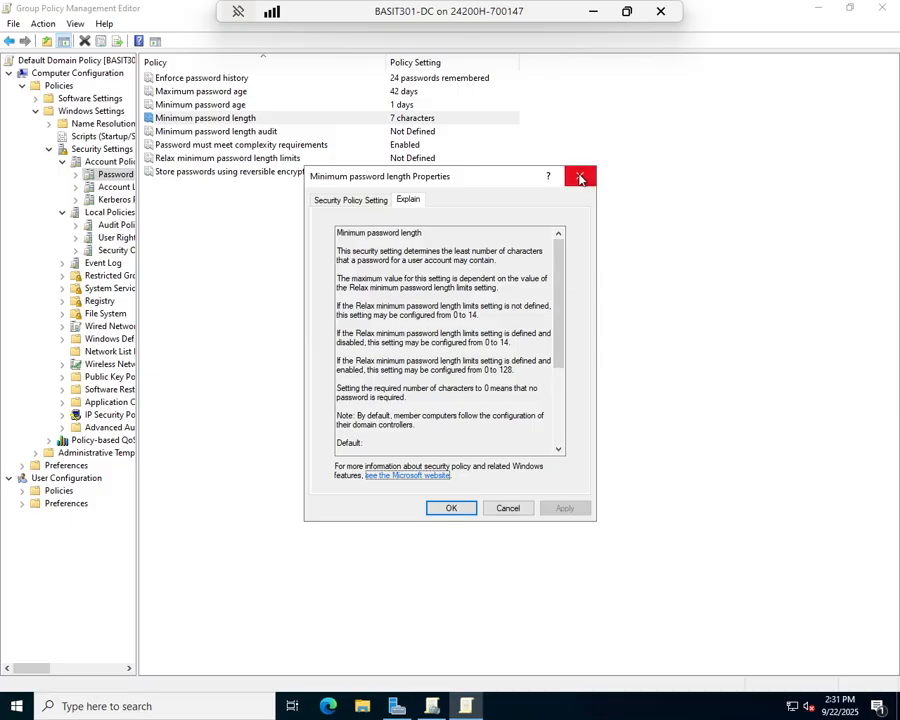
Close the Minimum password length dialog, keeping the 7-character minimum.
{"action": "left_click", "coordinate": [580, 177]}
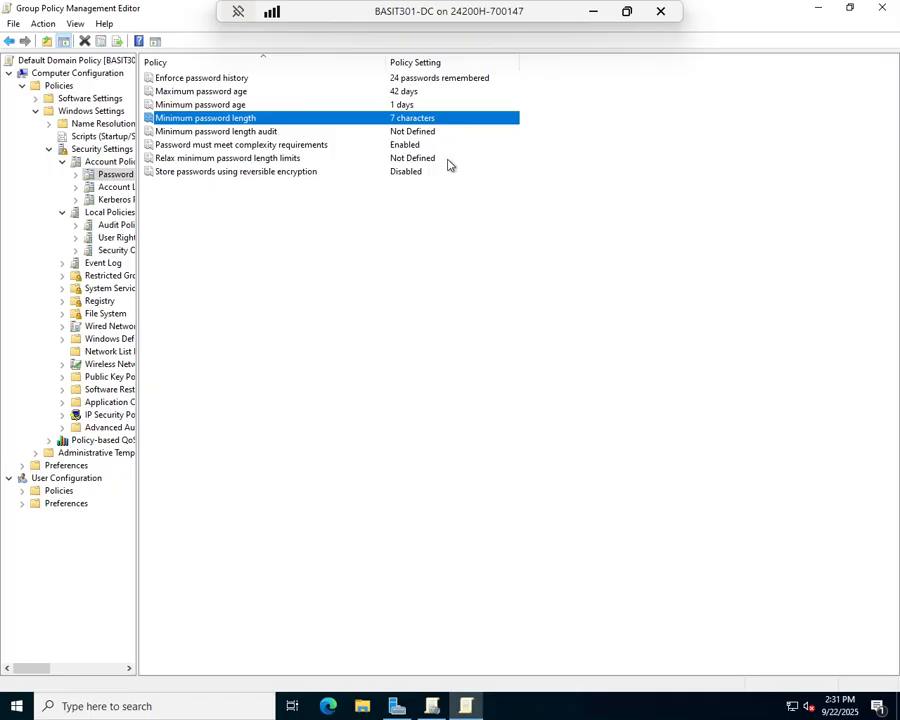
{"action": "mouse_move", "coordinate": [345, 192]}
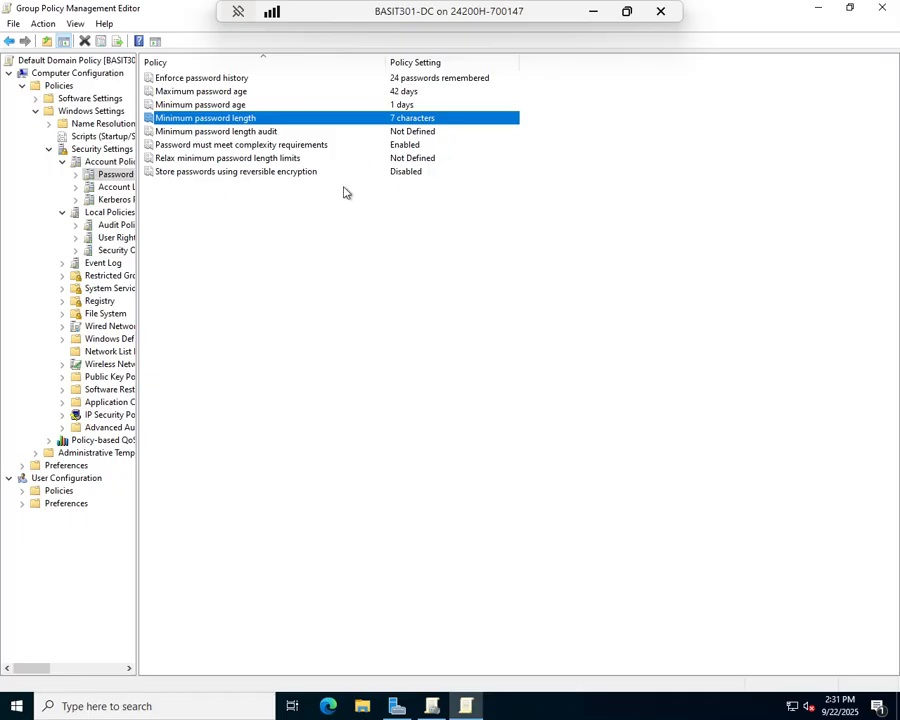
{"action": "mouse_move", "coordinate": [416, 184]}
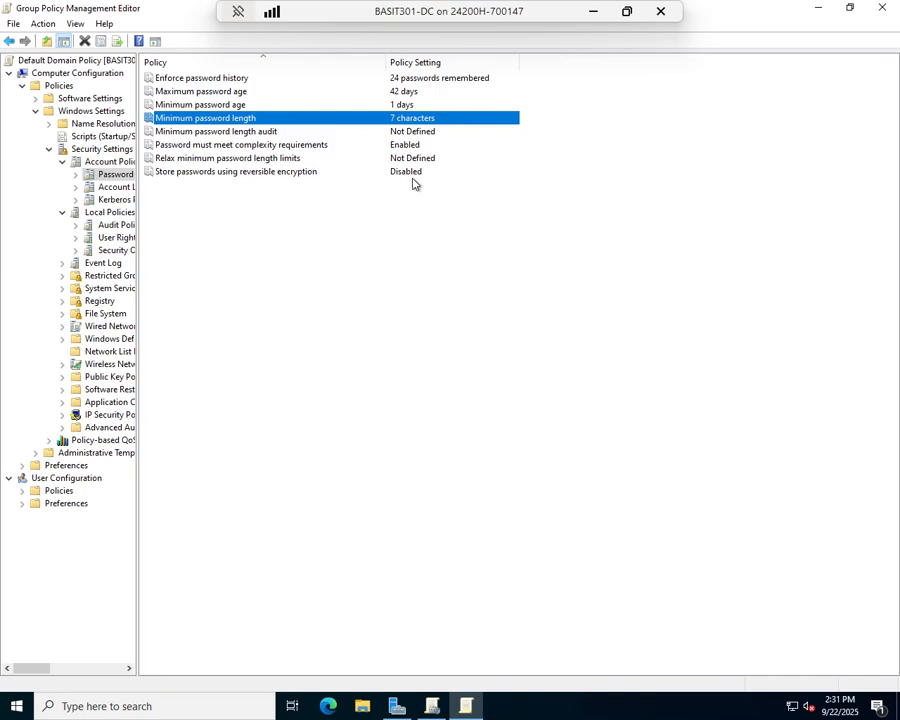
{"action": "mouse_move", "coordinate": [245, 63]}
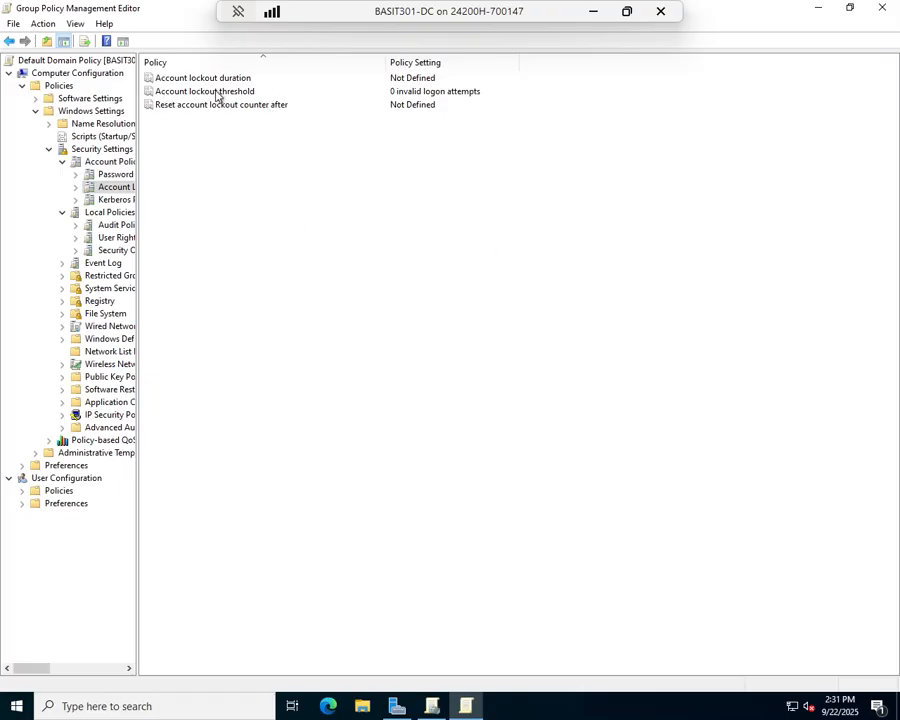
Set the account lockout threshold to 3 invalid logon attempts and confirm.
{"action": "double_click", "coordinate": [204, 91]}
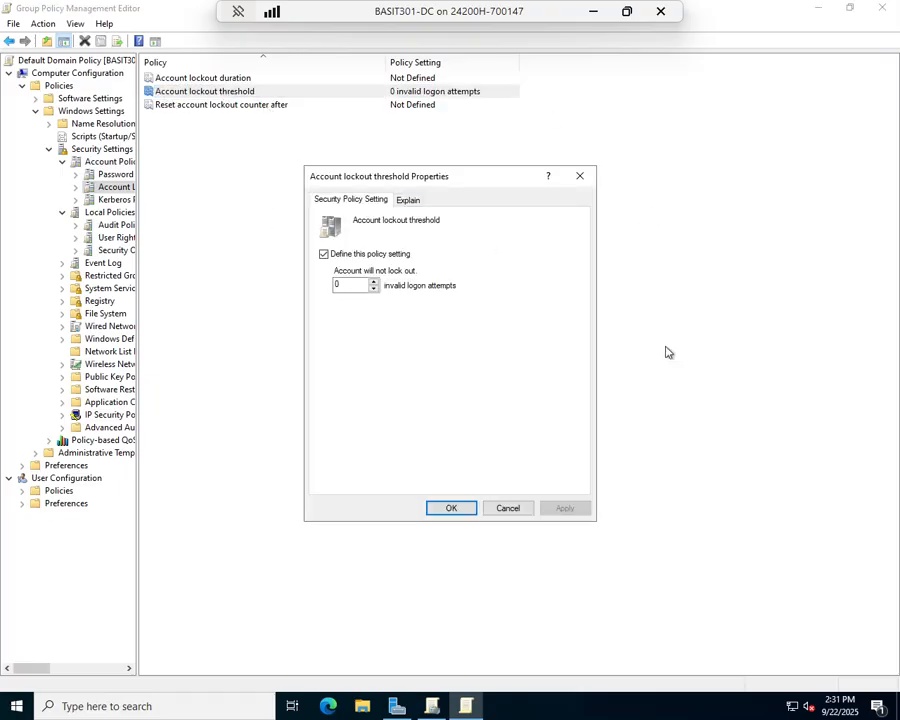
{"action": "mouse_move", "coordinate": [685, 364]}
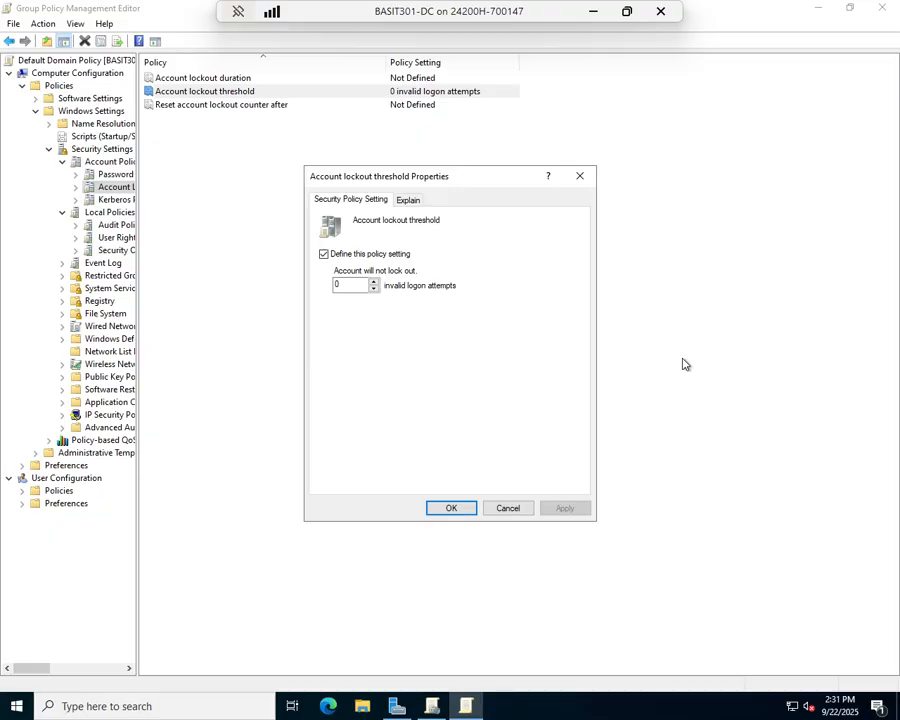
{"action": "mouse_move", "coordinate": [420, 306]}
{"action": "type", "text": "3"}
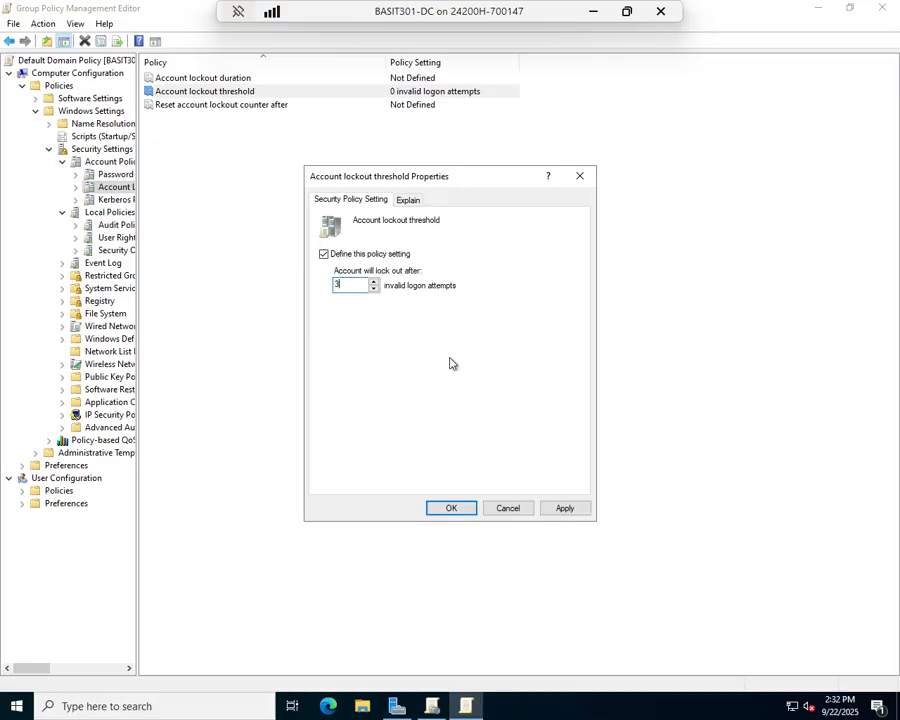
{"action": "left_click", "coordinate": [565, 508]}
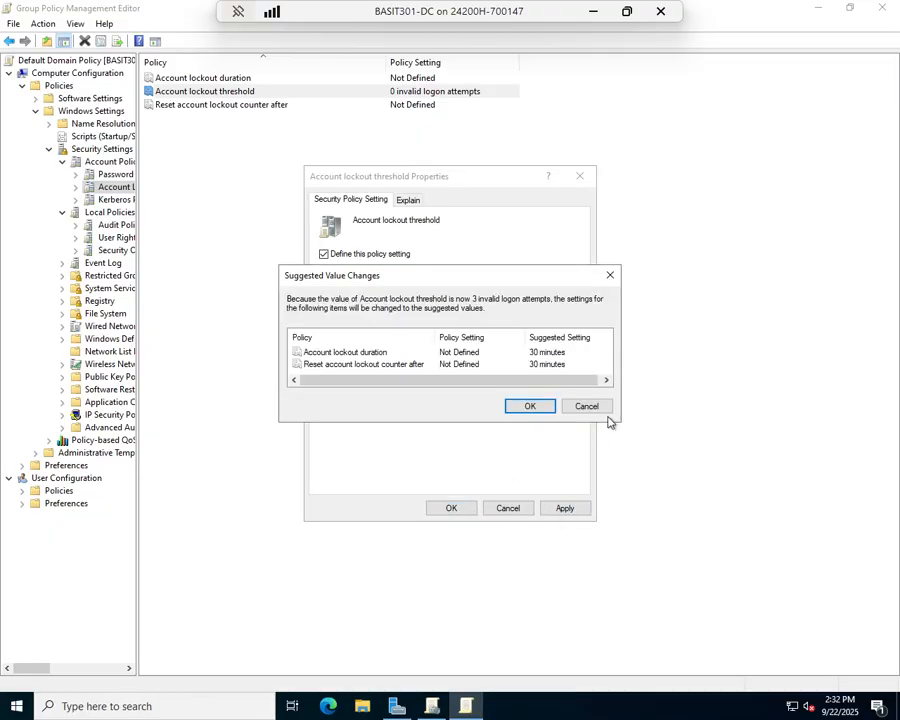
Accept the suggested 30-minute lockout duration and counter reset values.
{"action": "left_click", "coordinate": [530, 405]}
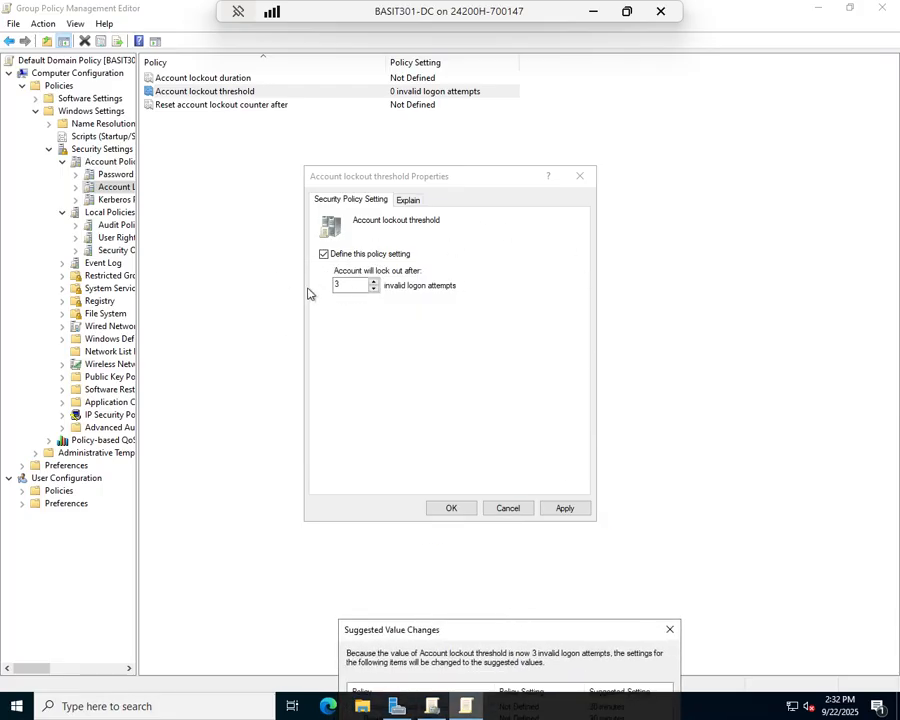
{"action": "mouse_move", "coordinate": [519, 528]}
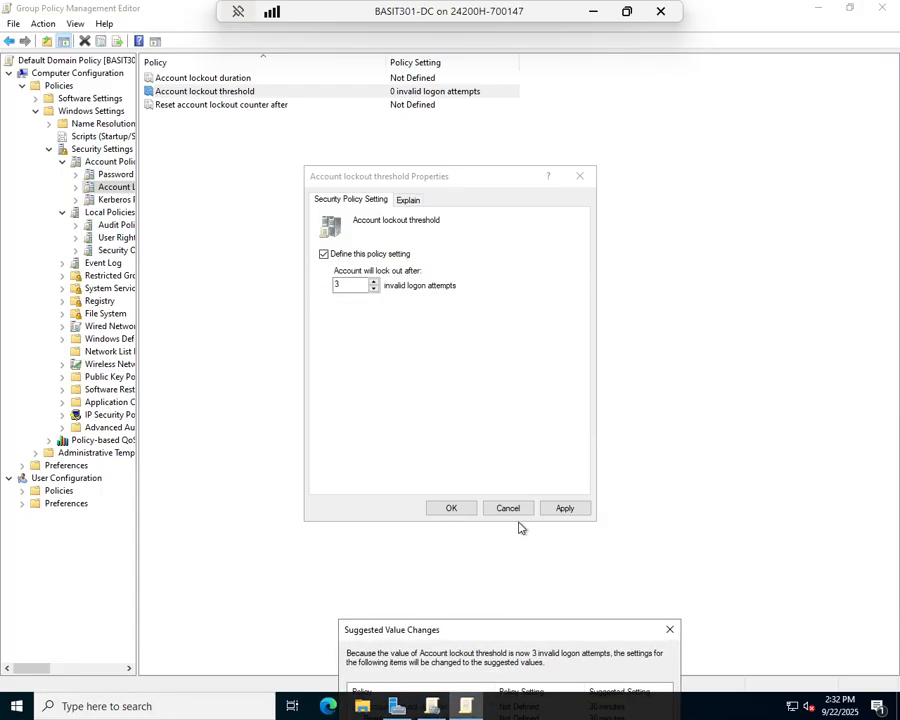
{"action": "mouse_move", "coordinate": [422, 98]}
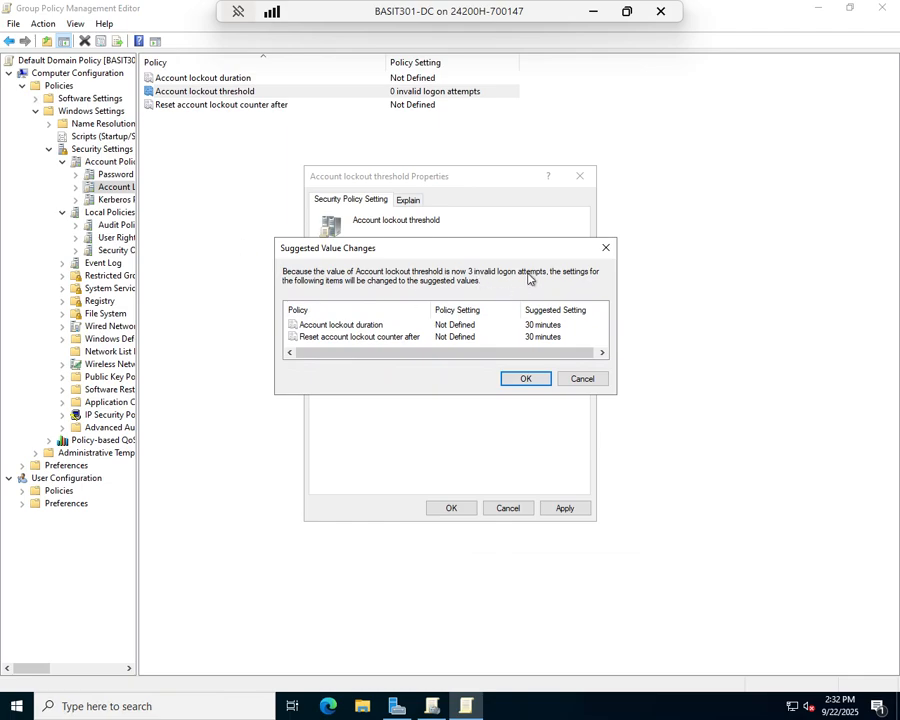
{"action": "mouse_move", "coordinate": [442, 333]}
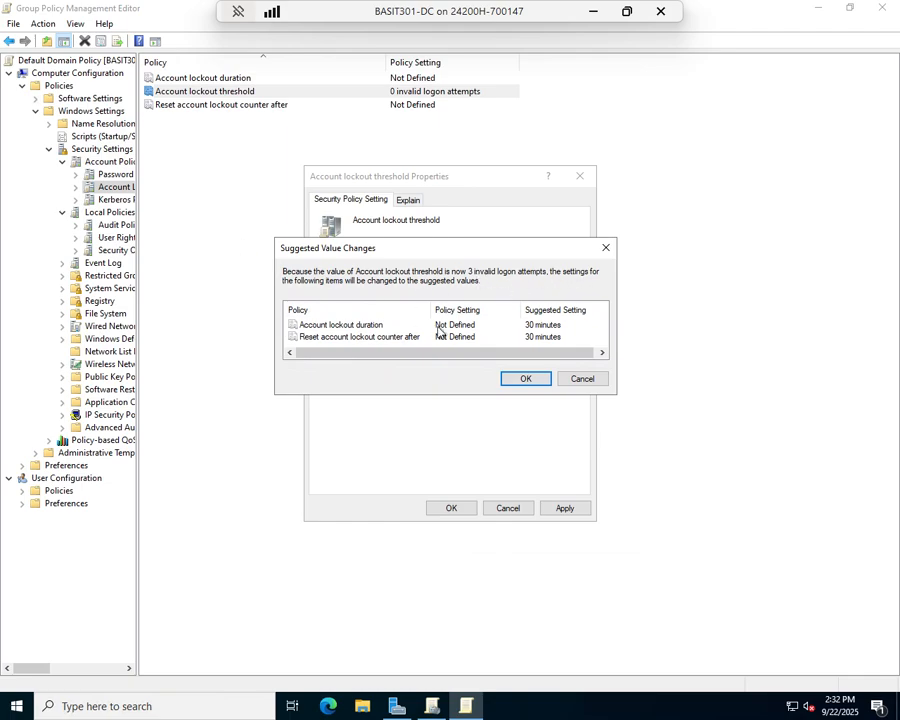
{"action": "mouse_move", "coordinate": [550, 345]}
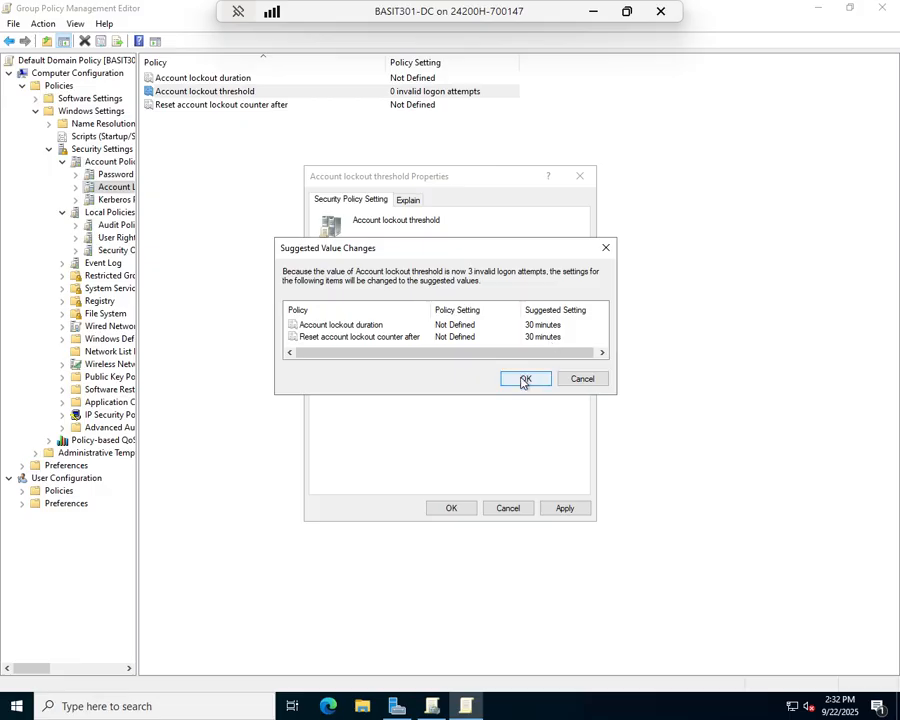
{"action": "mouse_move", "coordinate": [550, 335]}
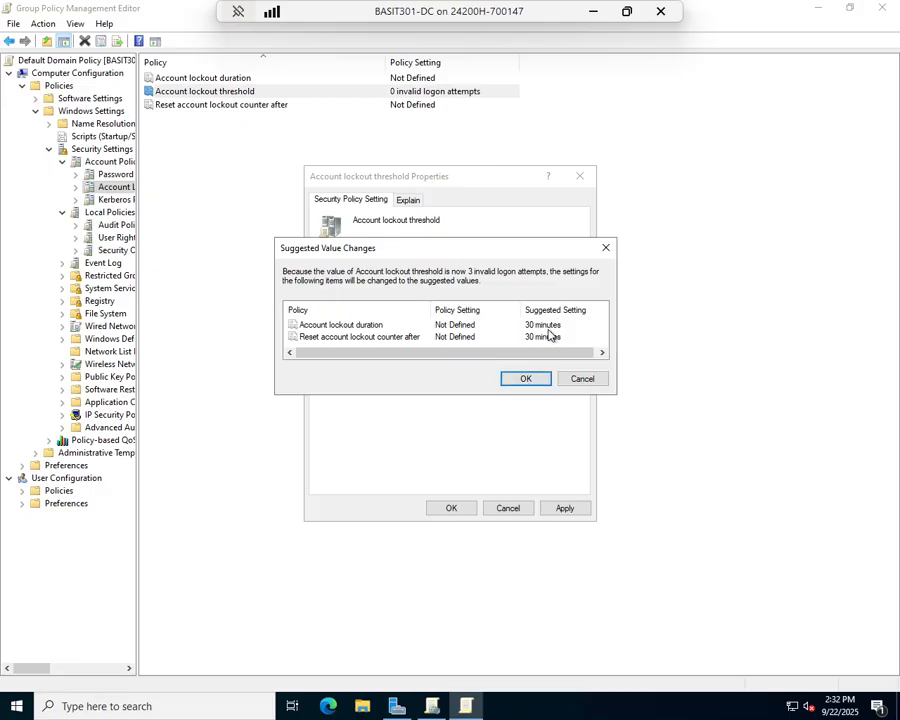
{"action": "left_click", "coordinate": [525, 378]}
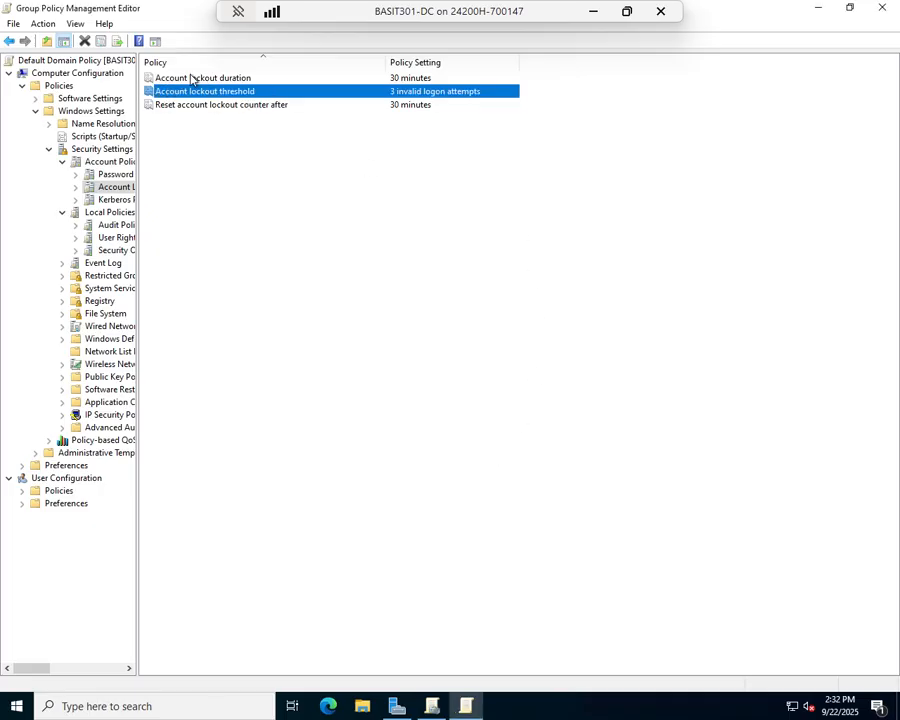
Replace the 30-minute account lockout duration with 0 minutes.
{"action": "double_click", "coordinate": [204, 77]}
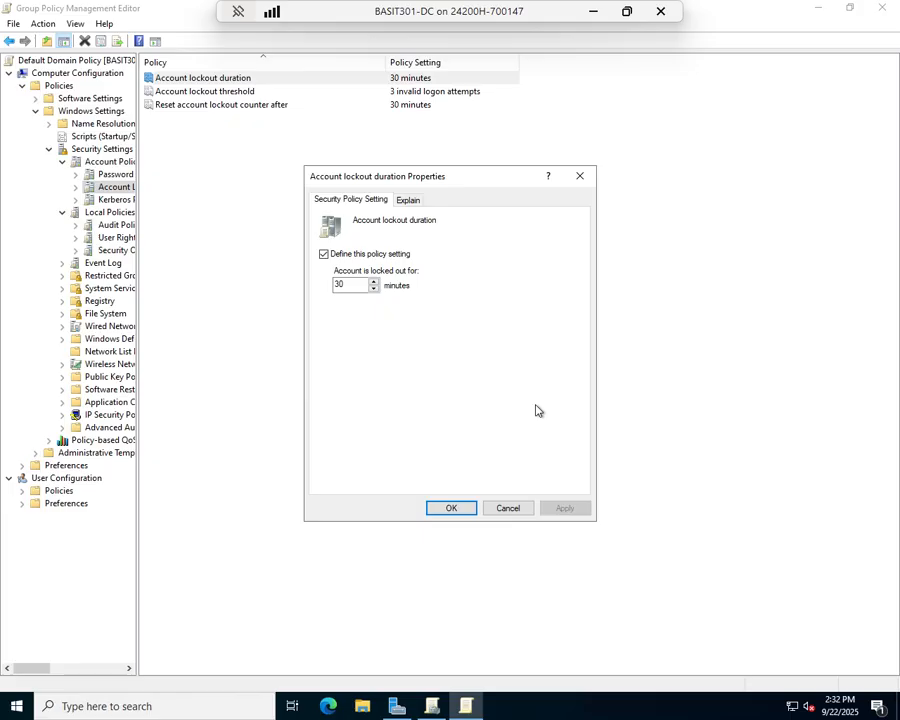
{"action": "mouse_move", "coordinate": [573, 218]}
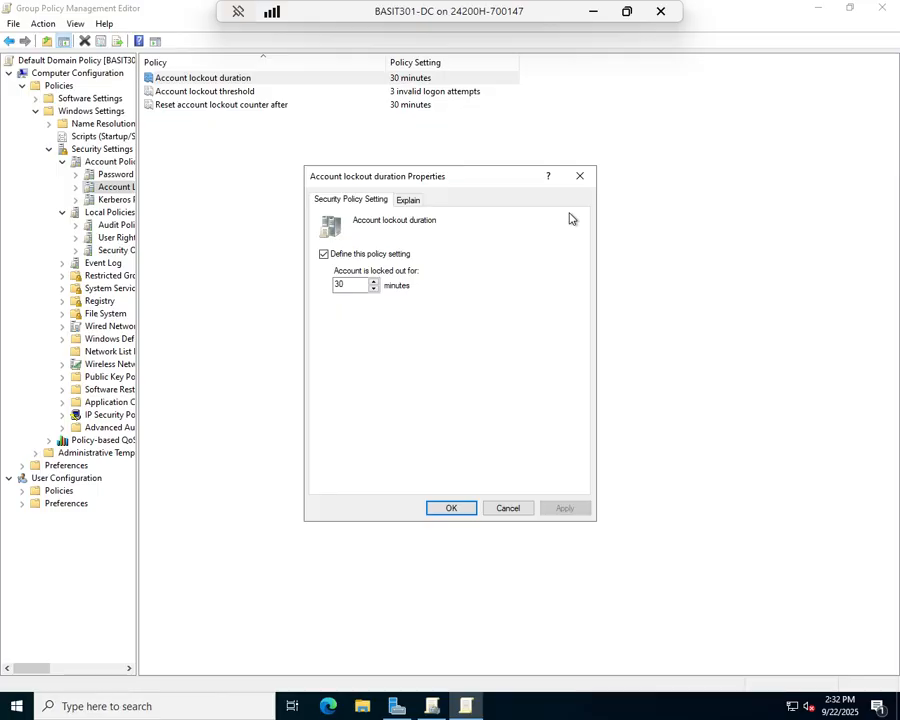
{"action": "mouse_move", "coordinate": [355, 284]}
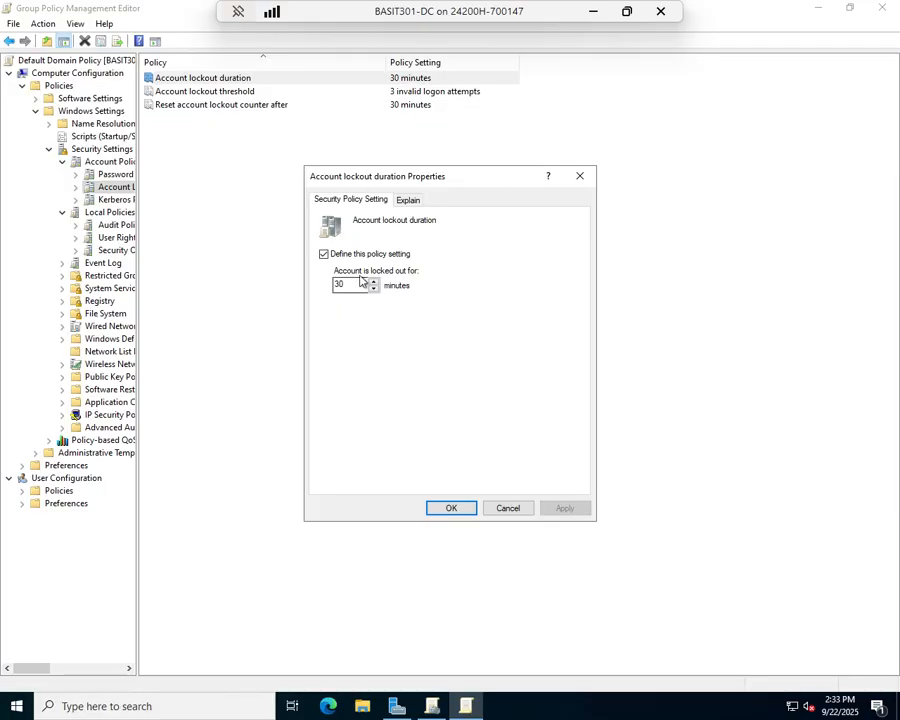
{"action": "triple_click", "coordinate": [345, 285]}
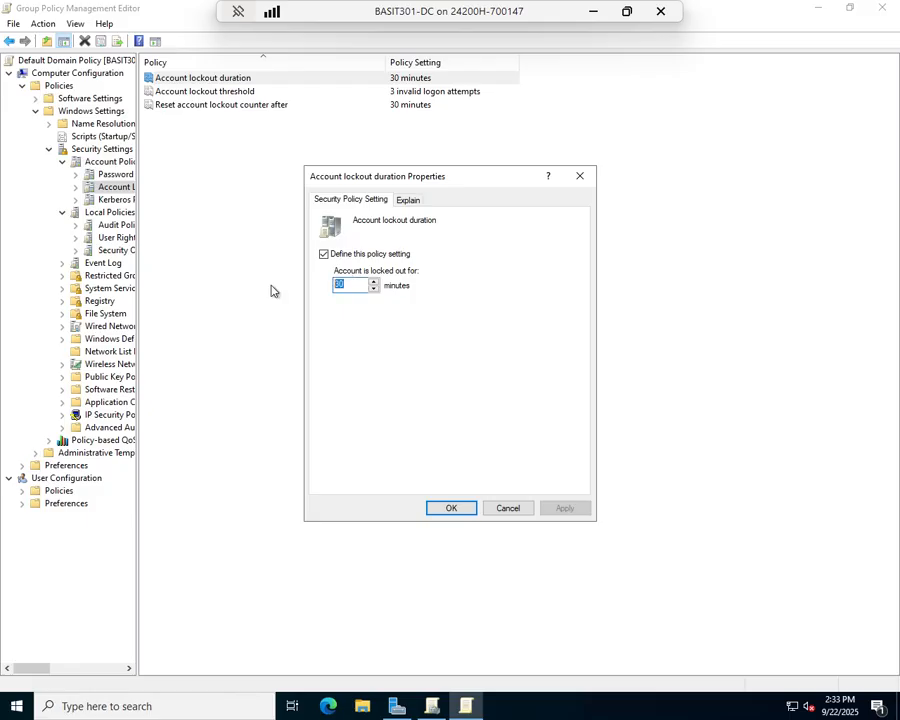
{"action": "type", "text": "0"}
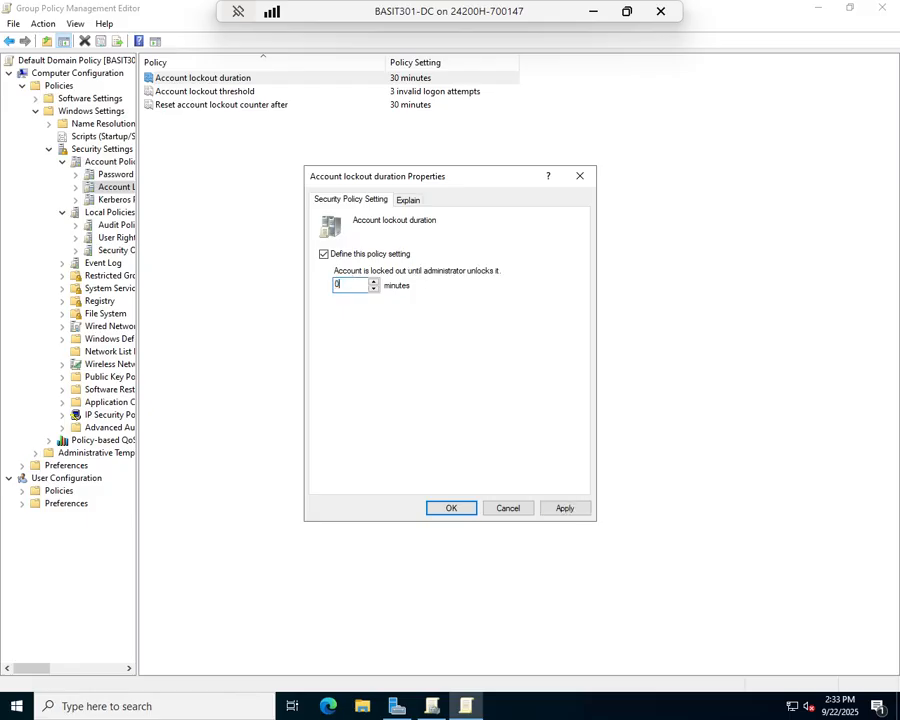
{"action": "mouse_move", "coordinate": [347, 333]}
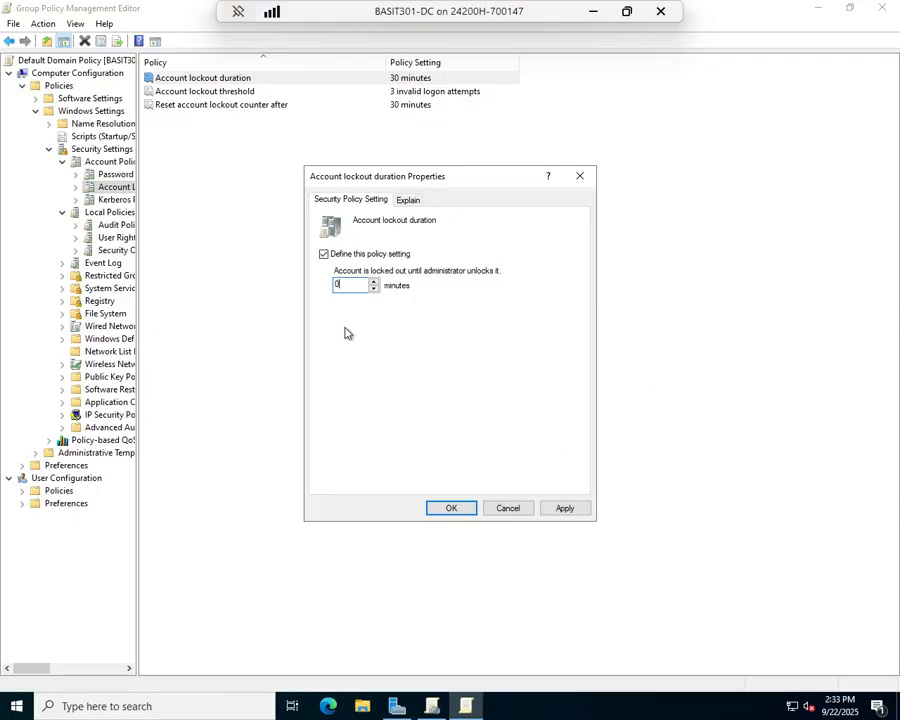
{"action": "mouse_move", "coordinate": [521, 287]}
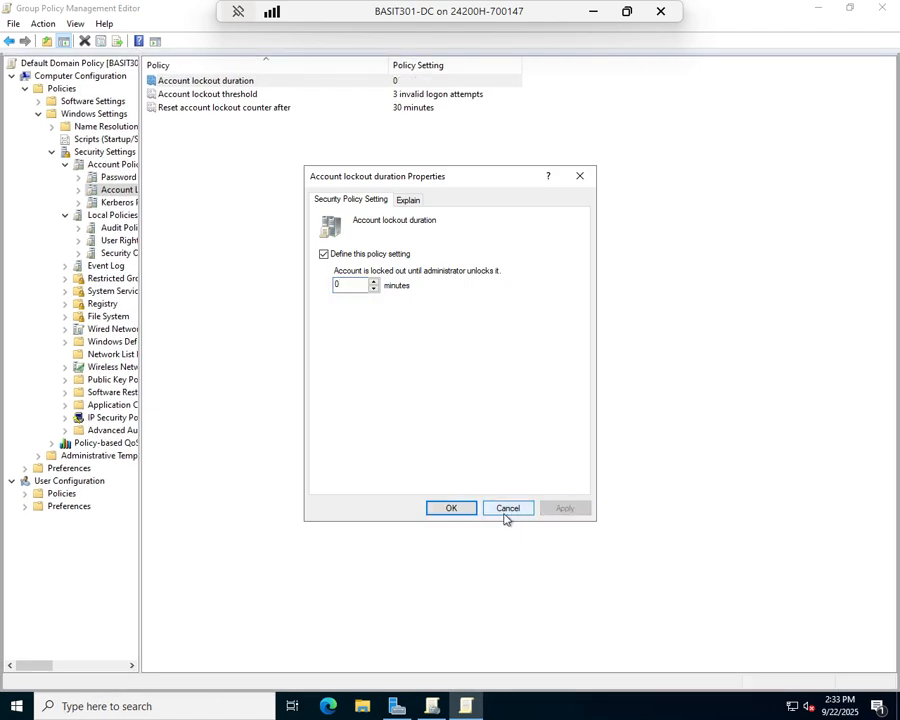
Close the Account lockout duration Properties dialog, keeping duration 0.
{"action": "left_click", "coordinate": [507, 508]}
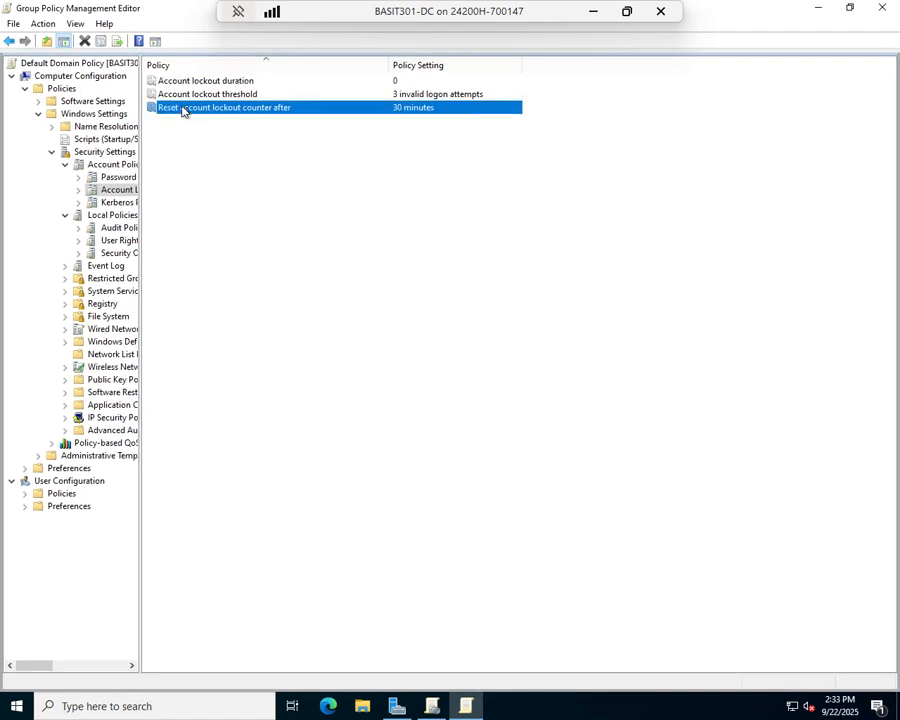
{"action": "mouse_move", "coordinate": [402, 145]}
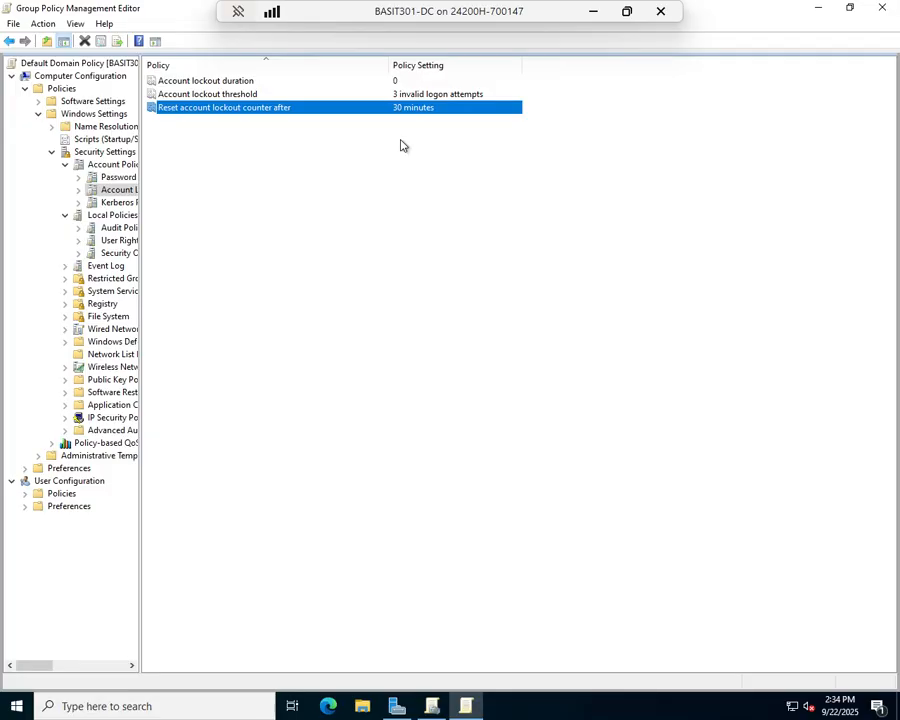
{"action": "mouse_move", "coordinate": [220, 246]}
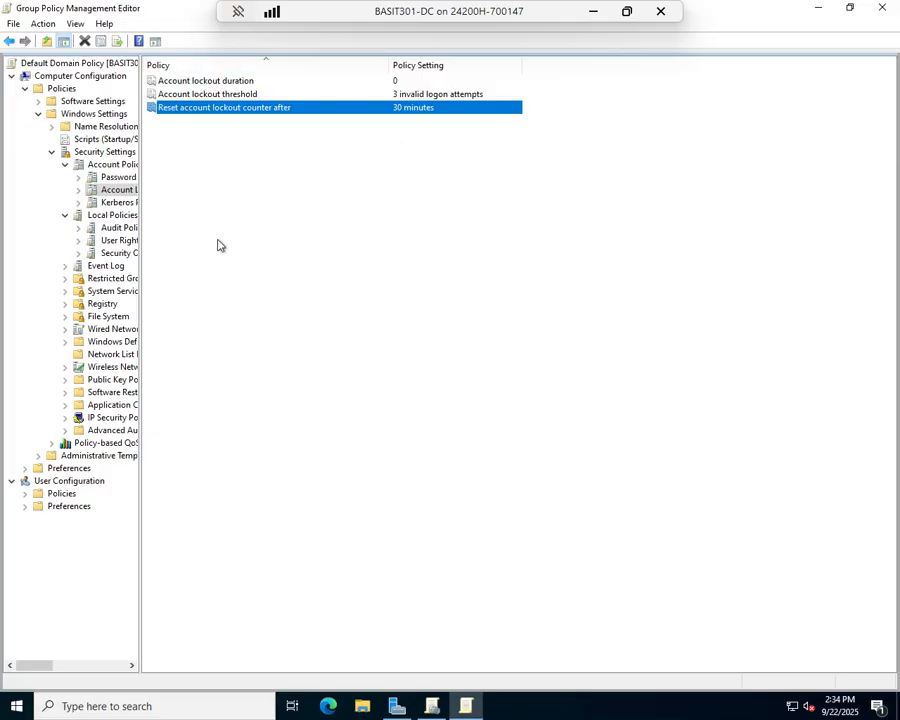
{"action": "mouse_move", "coordinate": [118, 183]}
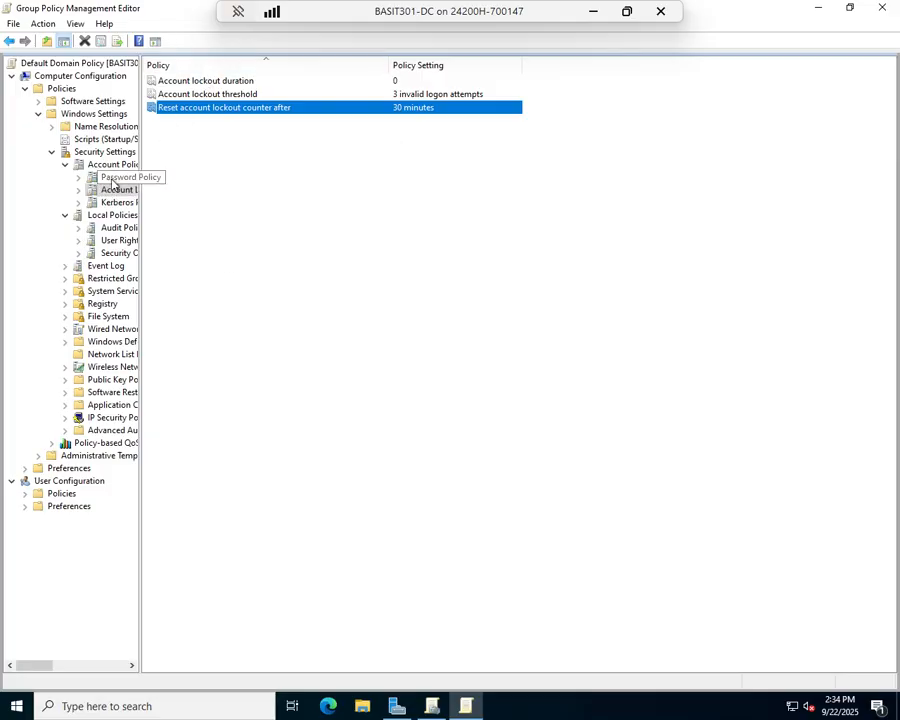
{"action": "mouse_move", "coordinate": [697, 62]}
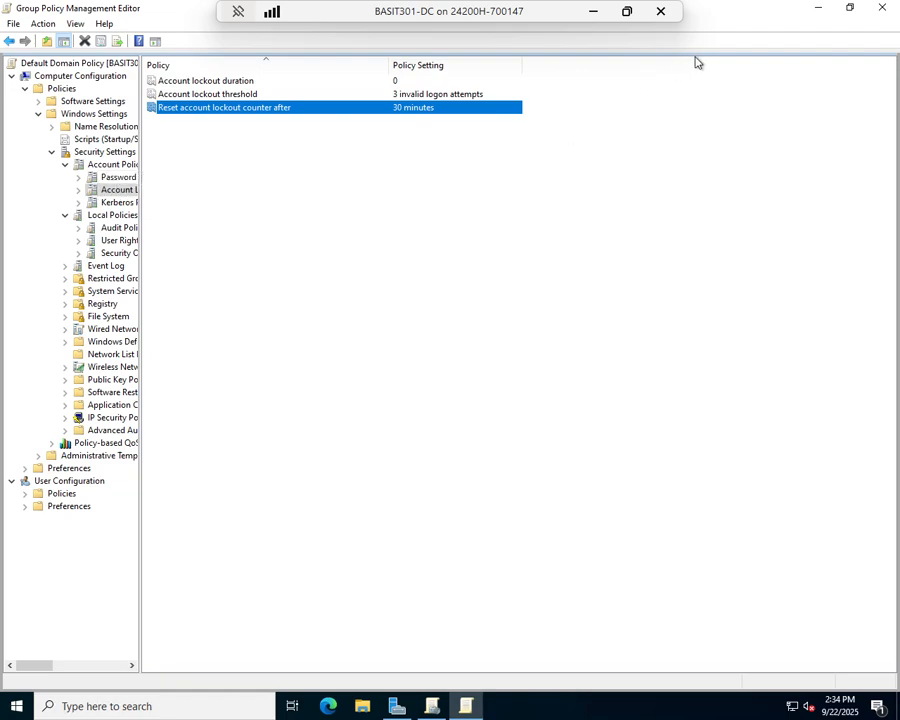
{"action": "mouse_move", "coordinate": [568, 41]}
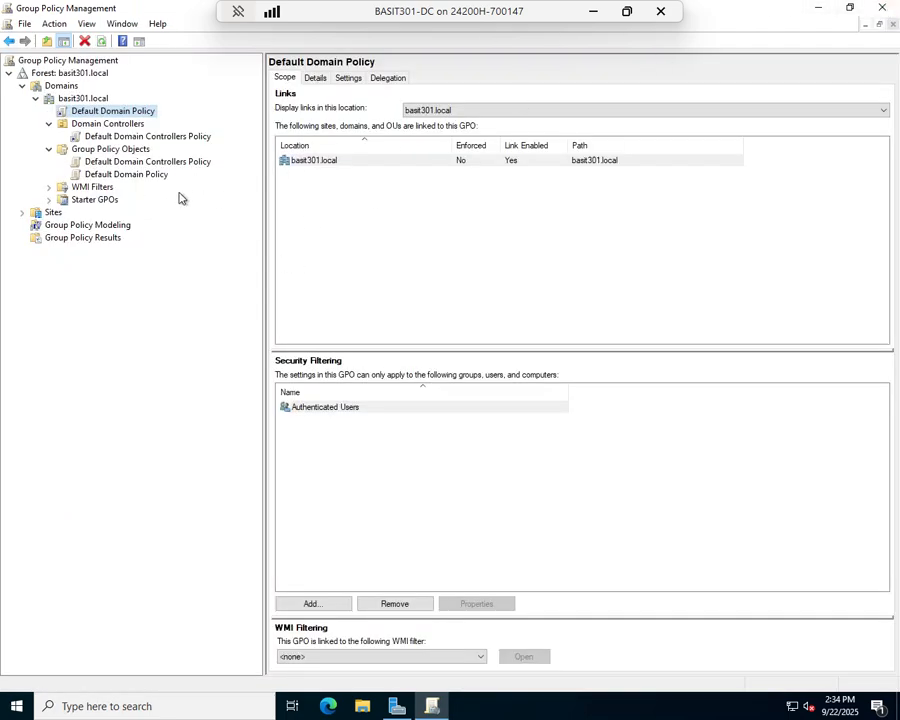
{"action": "mouse_move", "coordinate": [158, 148]}
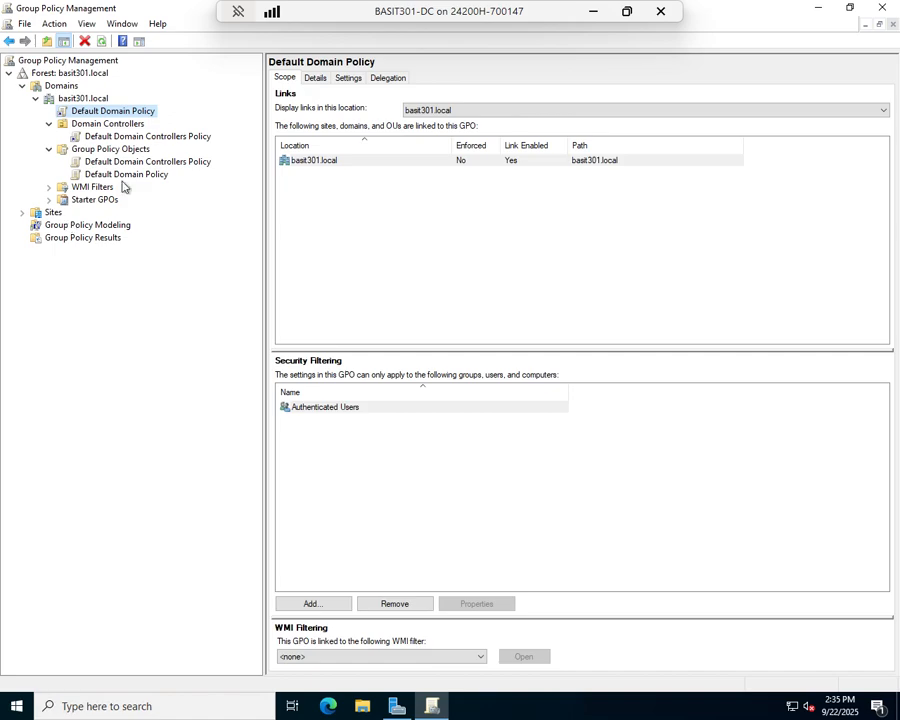
{"action": "mouse_move", "coordinate": [373, 310]}
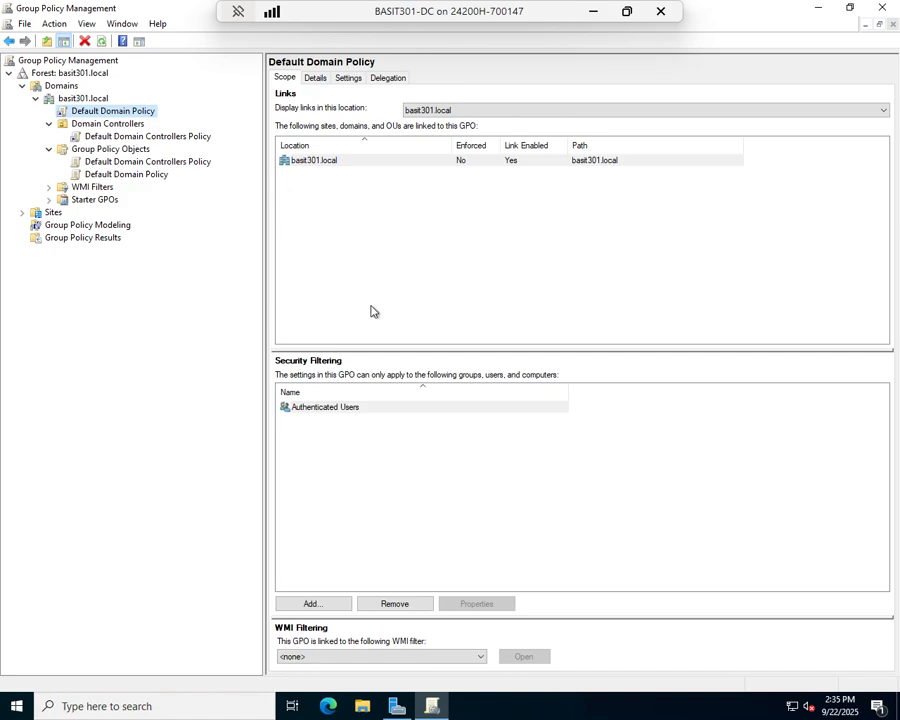